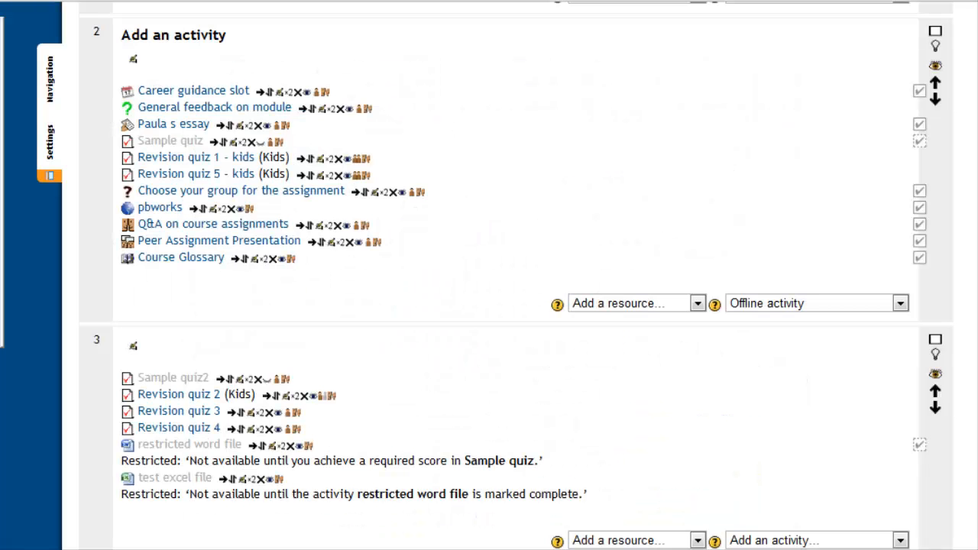
mouse_move(970, 340)
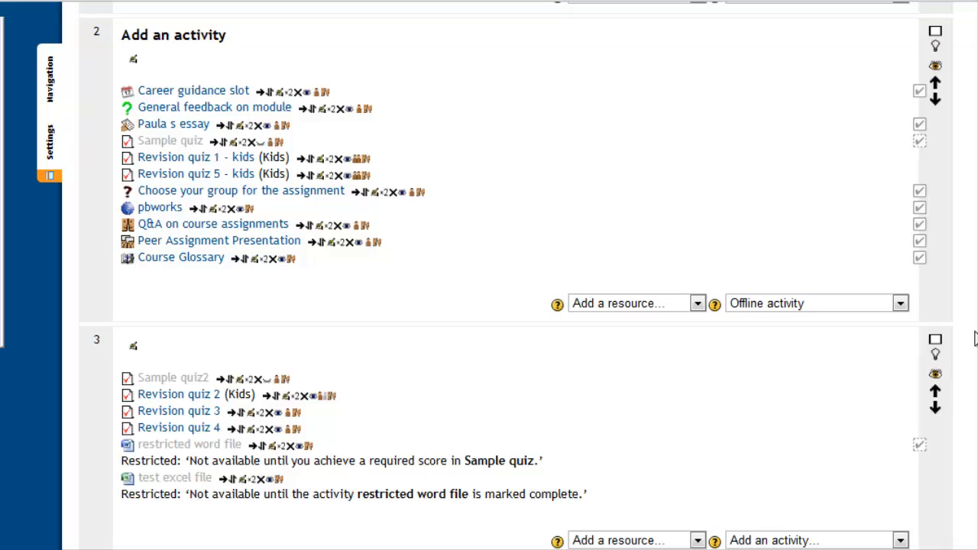
mouse_move(905, 335)
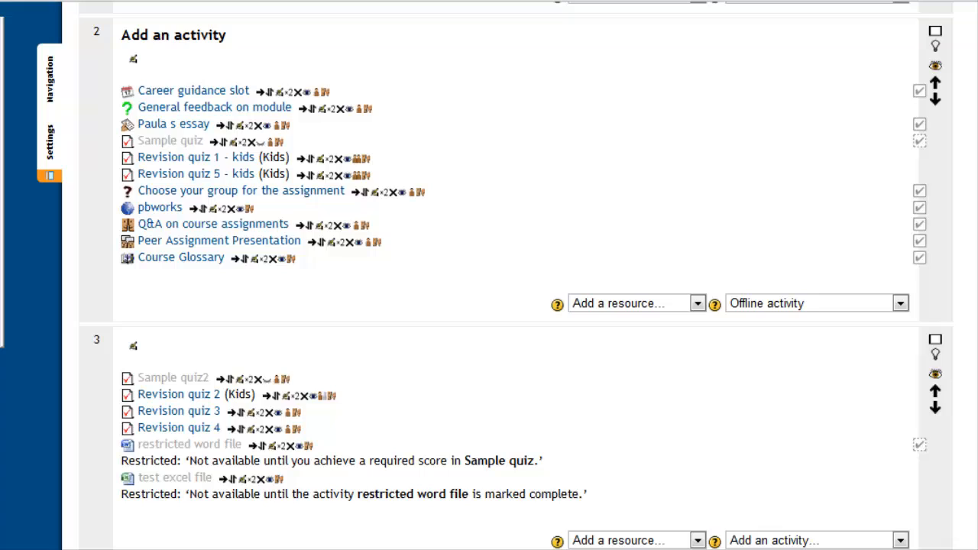
mouse_move(895, 336)
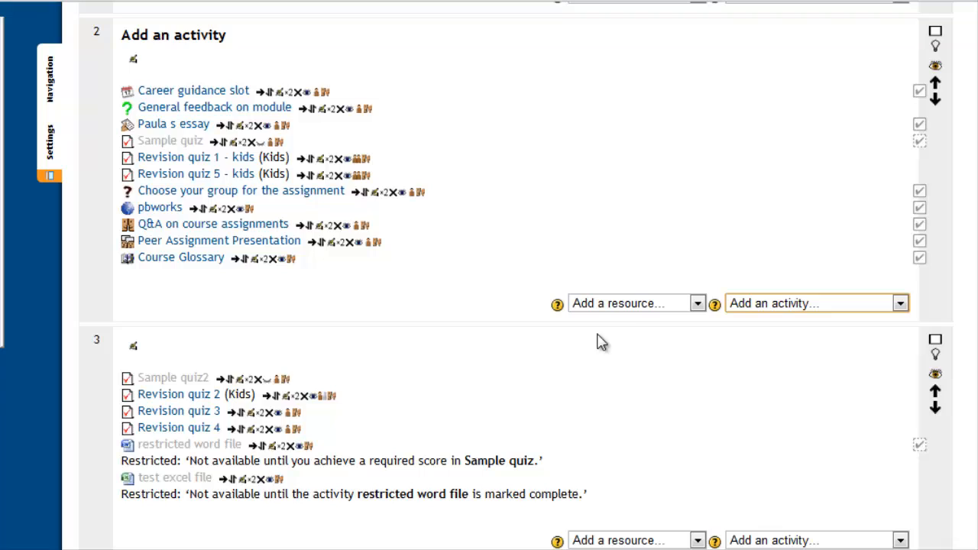
mouse_move(703, 321)
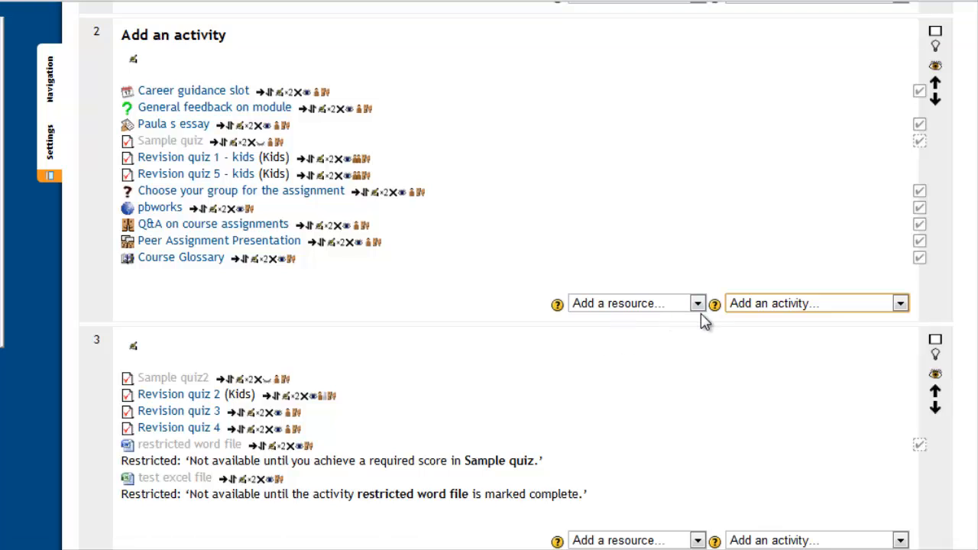
mouse_move(900, 303)
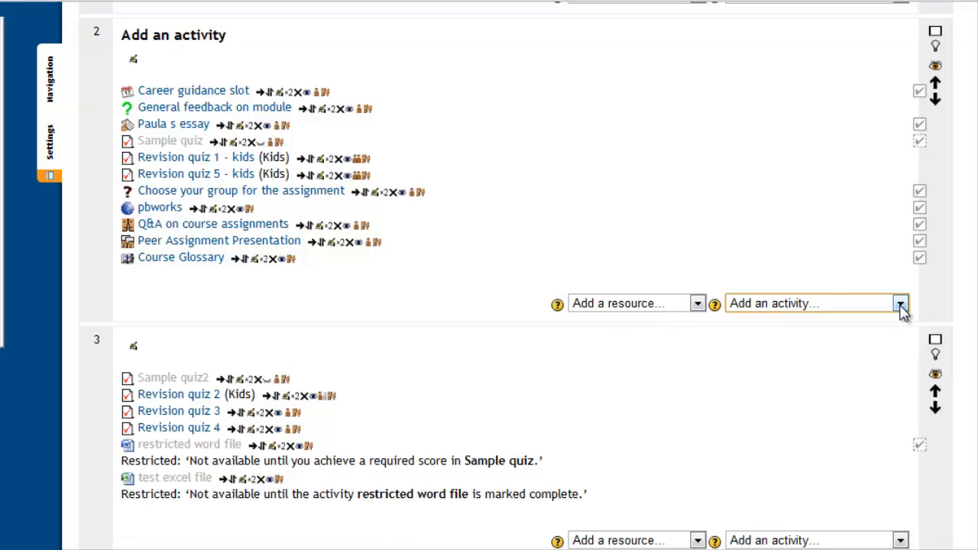
- Bring up the activity type list for section 2 to add an offline assignment
left_click(900, 302)
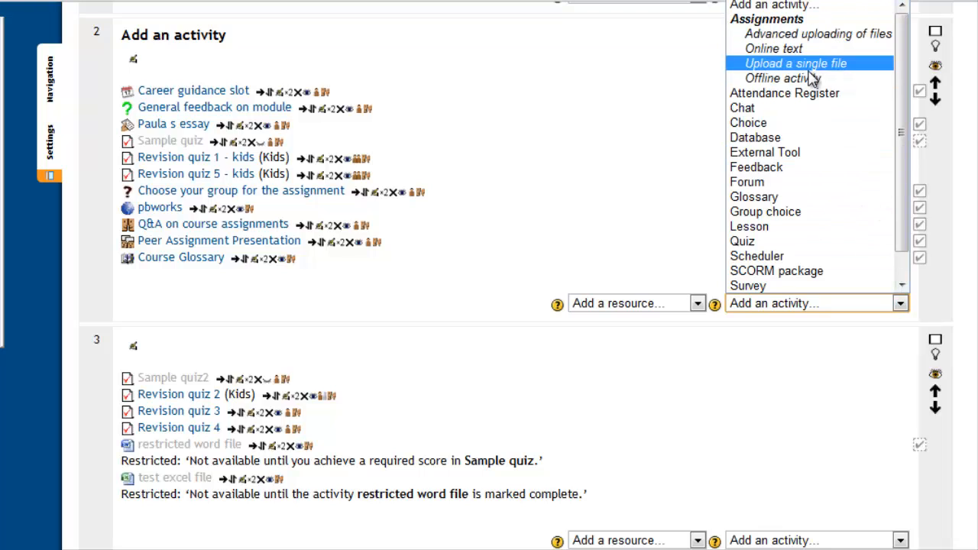
mouse_move(782, 78)
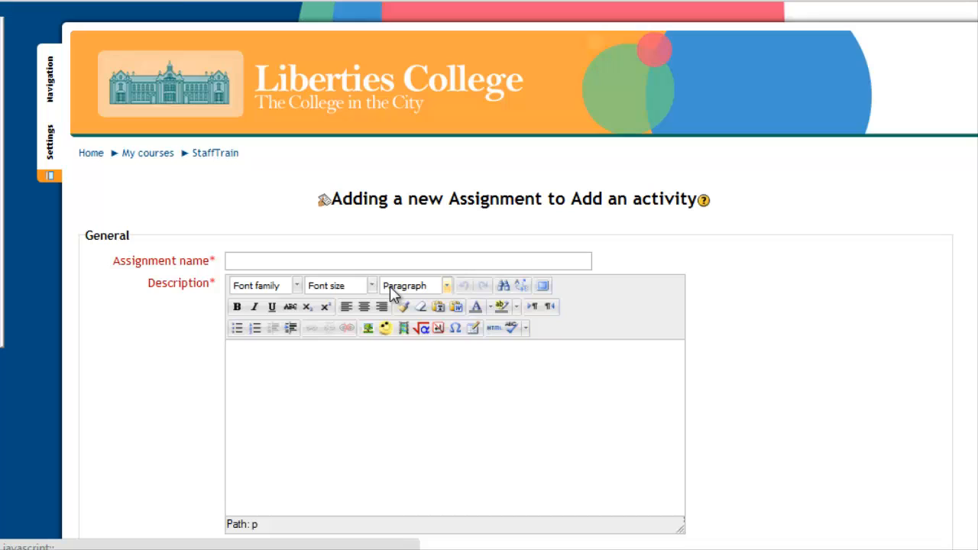
- Name the assignment 'In class exam' and enter its room, time, topics and 6% weighting description
left_click(354, 261)
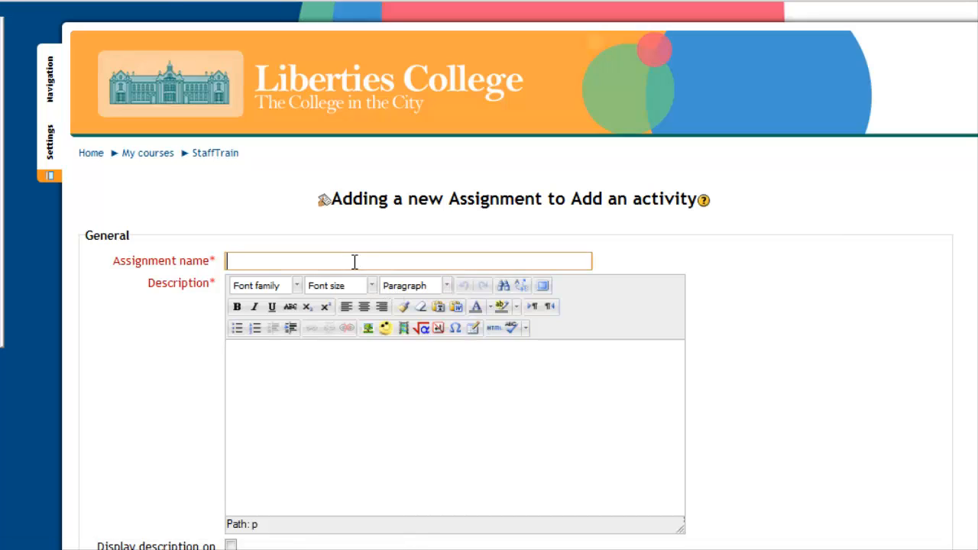
type("in class")
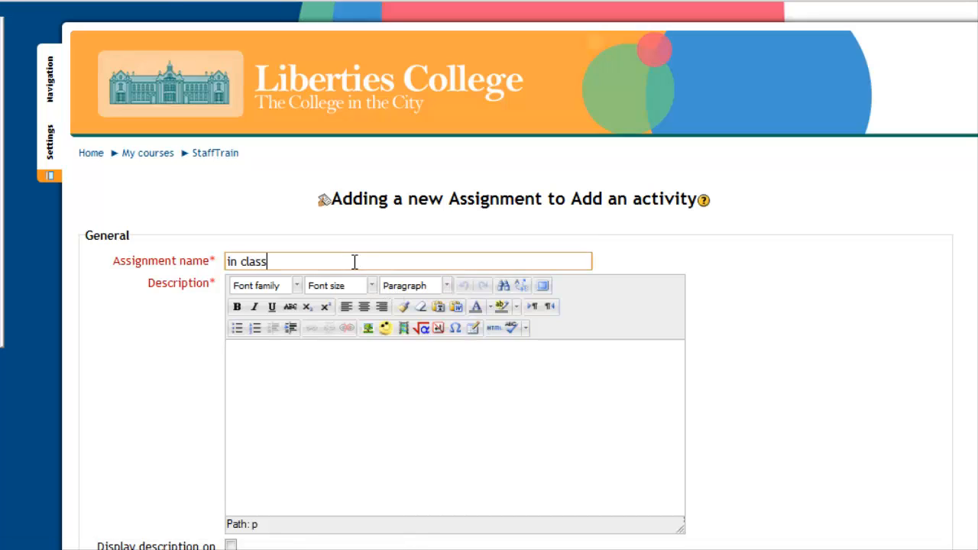
type("exam")
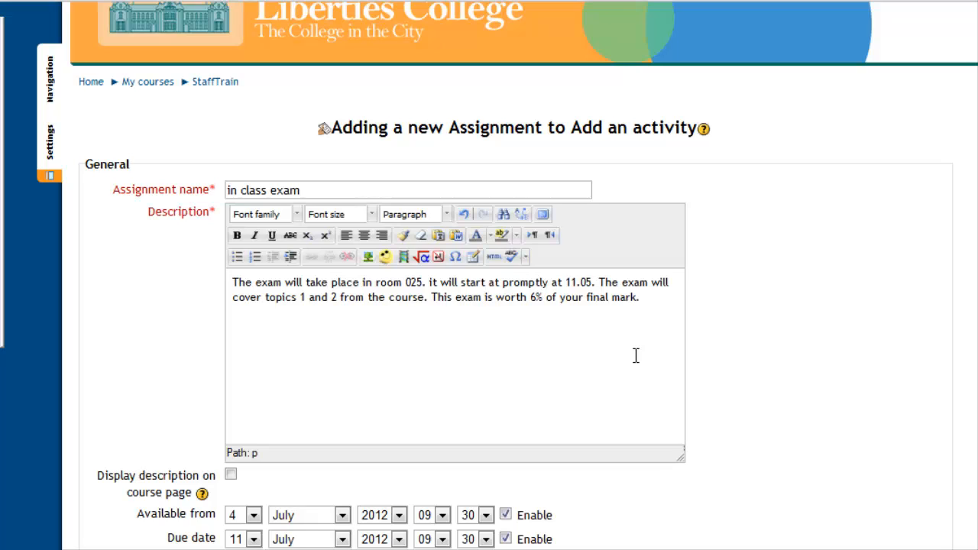
left_click(639, 296)
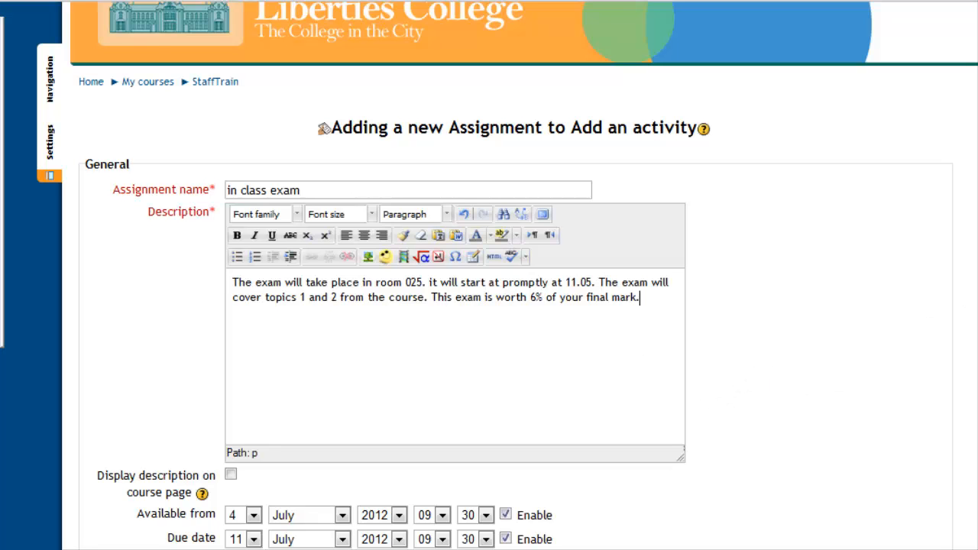
- Set availability from 4 July 2012 11:00 and the due date to 4 July 2012 12:00
scroll("down", 3)
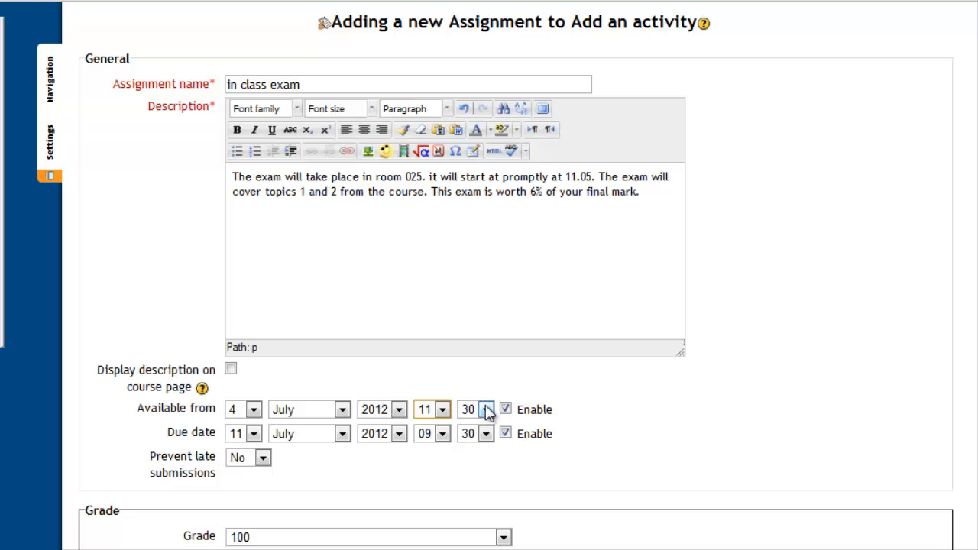
left_click(486, 410)
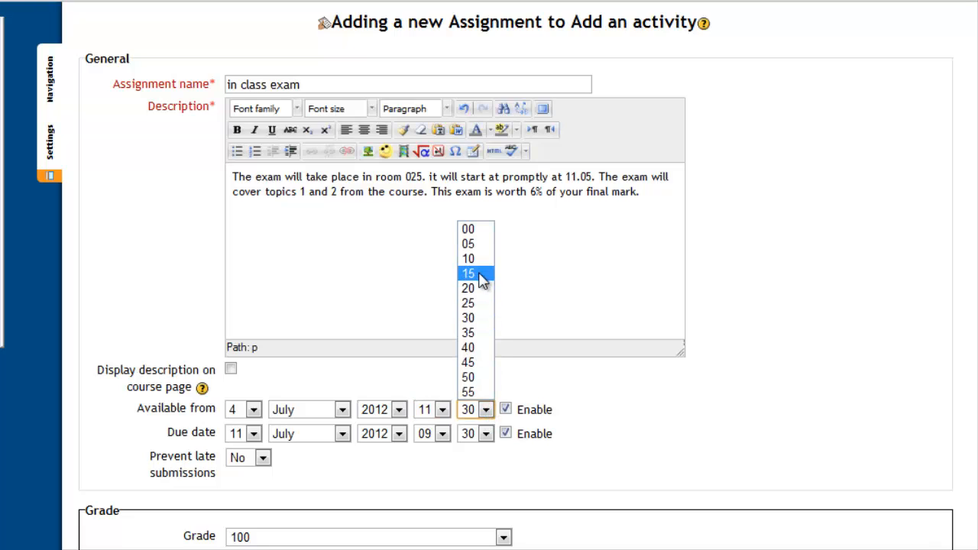
left_click(442, 434)
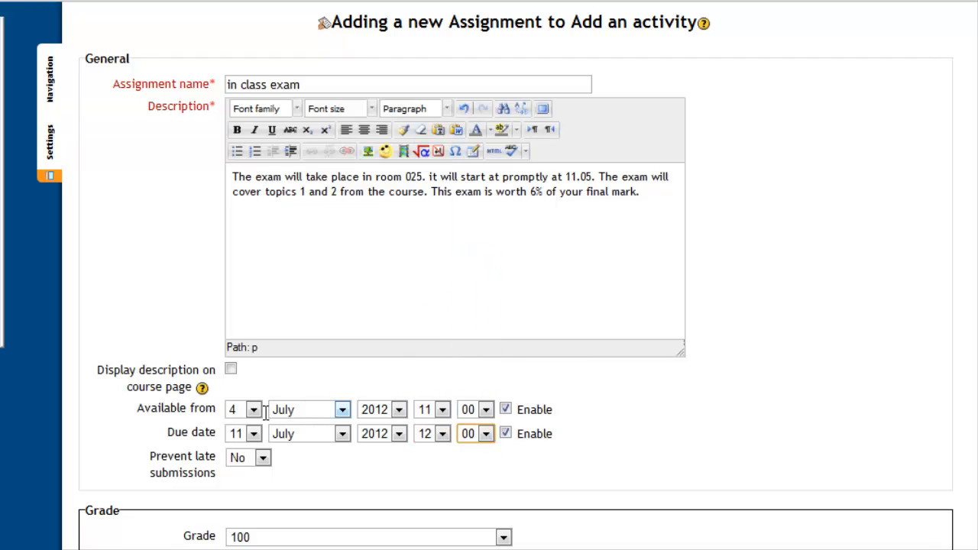
left_click(253, 434)
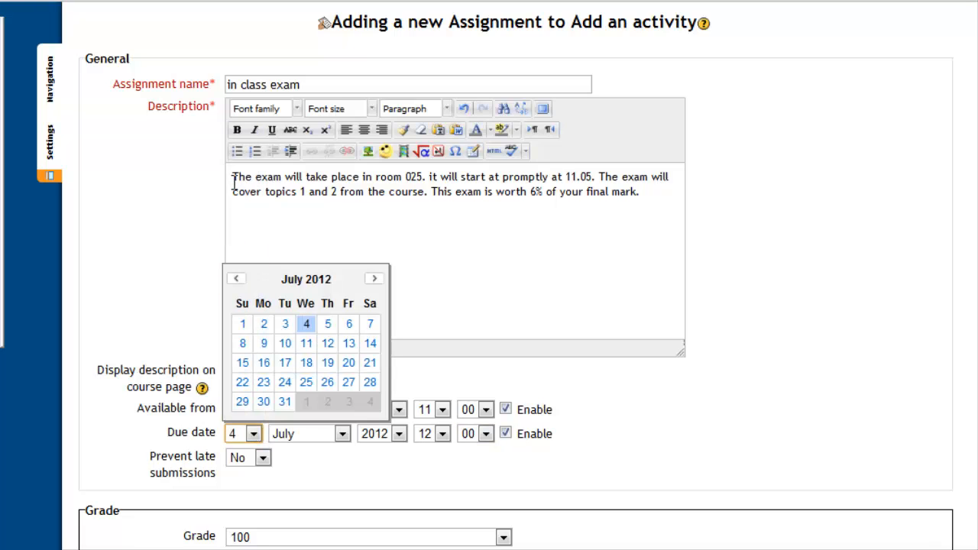
left_click(305, 324)
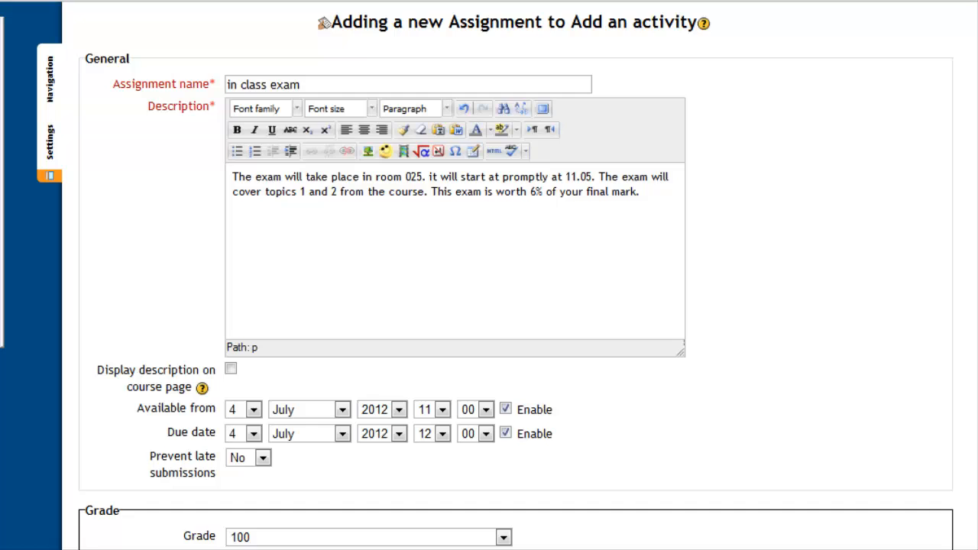
- File the exam's grade under the Continuous assessment grade category
scroll("down", 3)
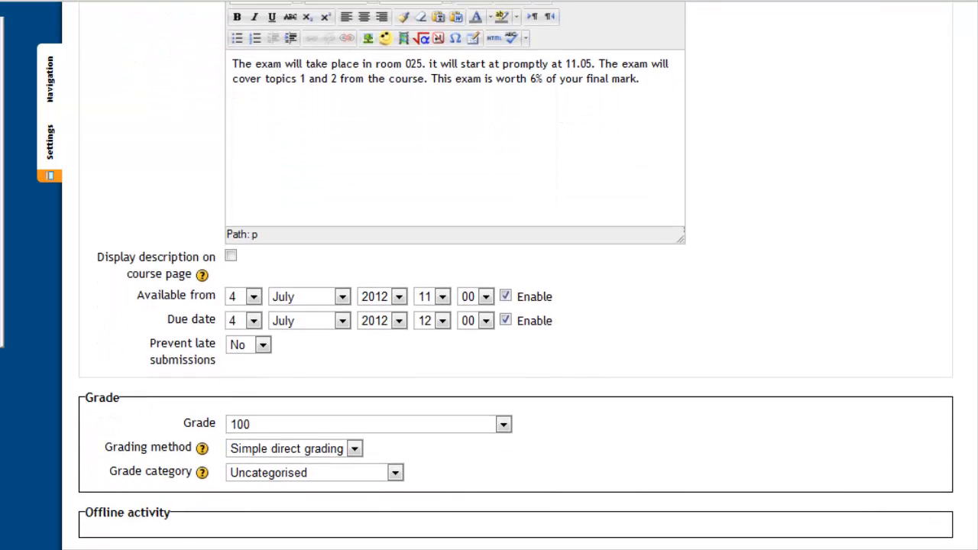
scroll("down", 3)
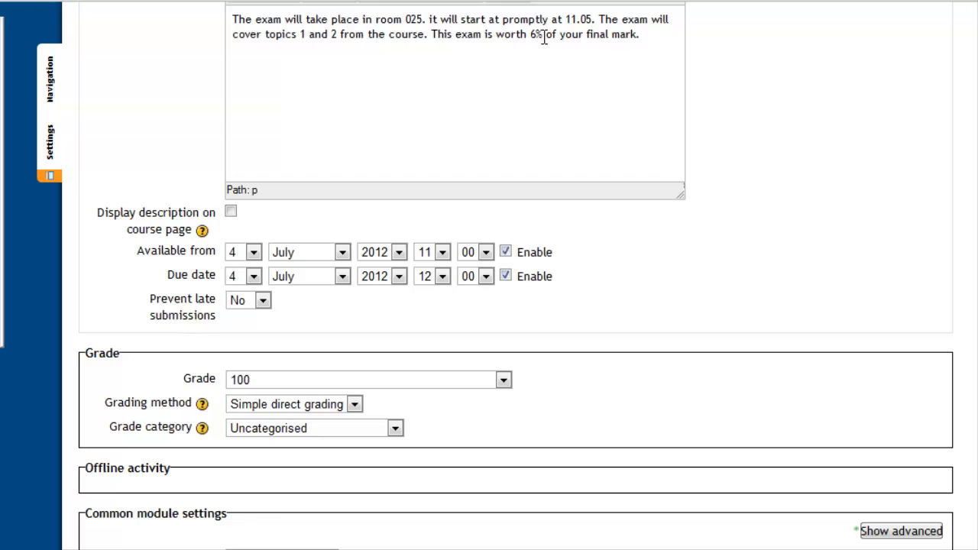
mouse_move(531, 400)
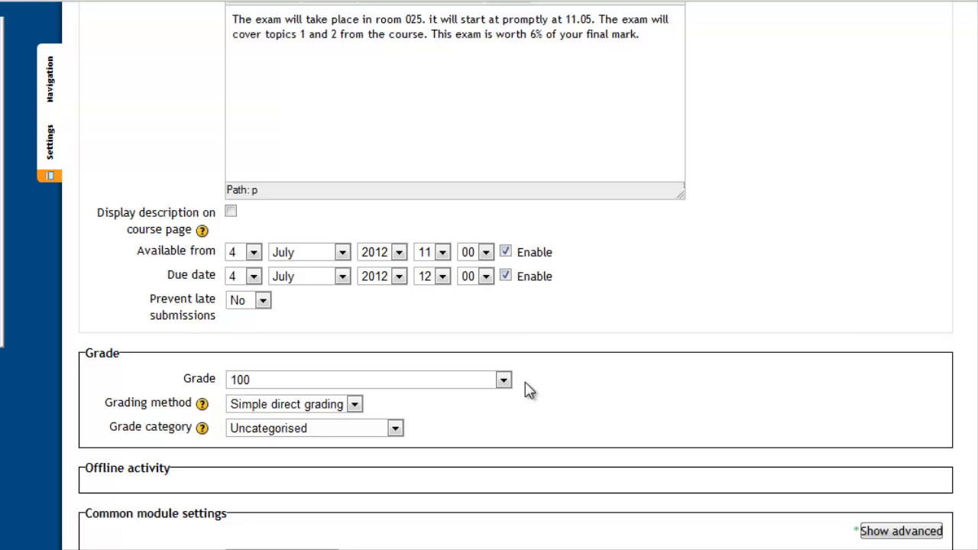
mouse_move(376, 411)
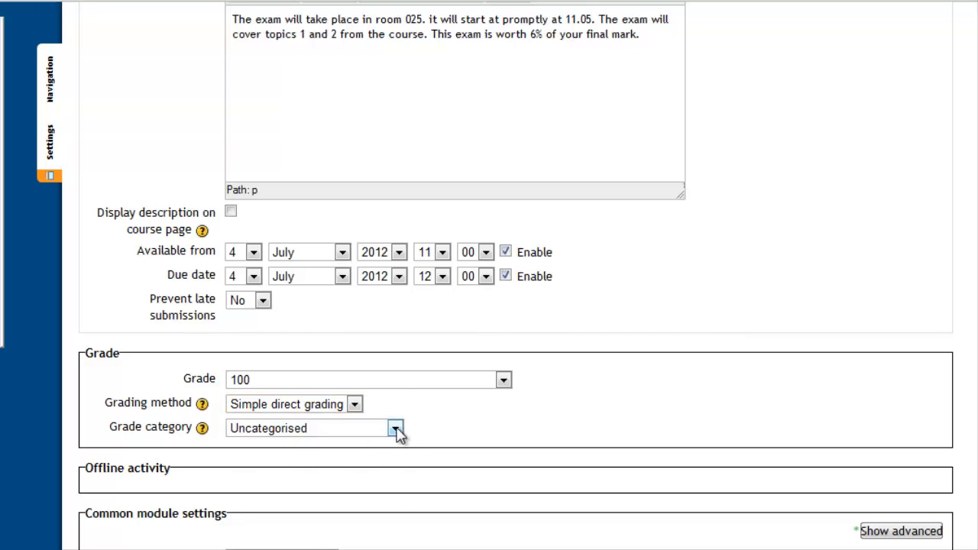
left_click(396, 428)
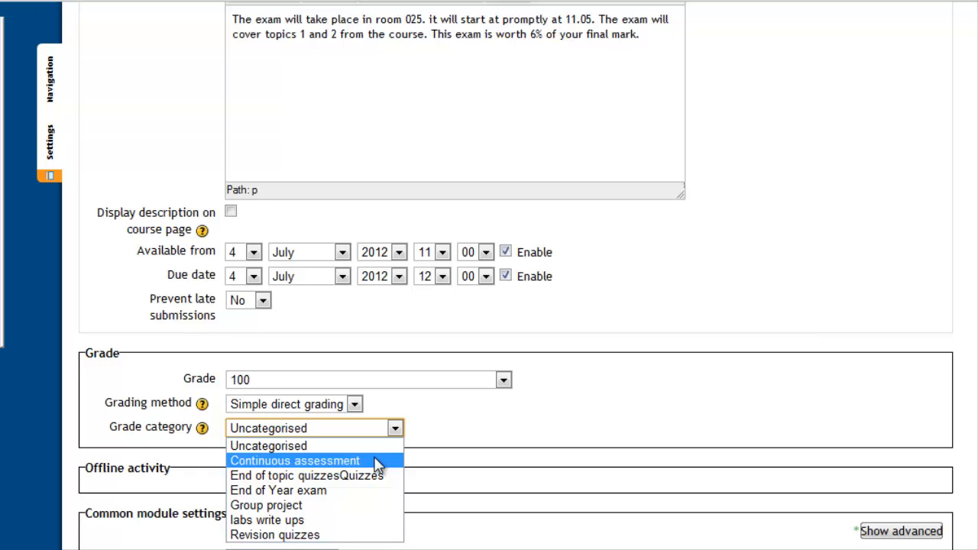
left_click(293, 460)
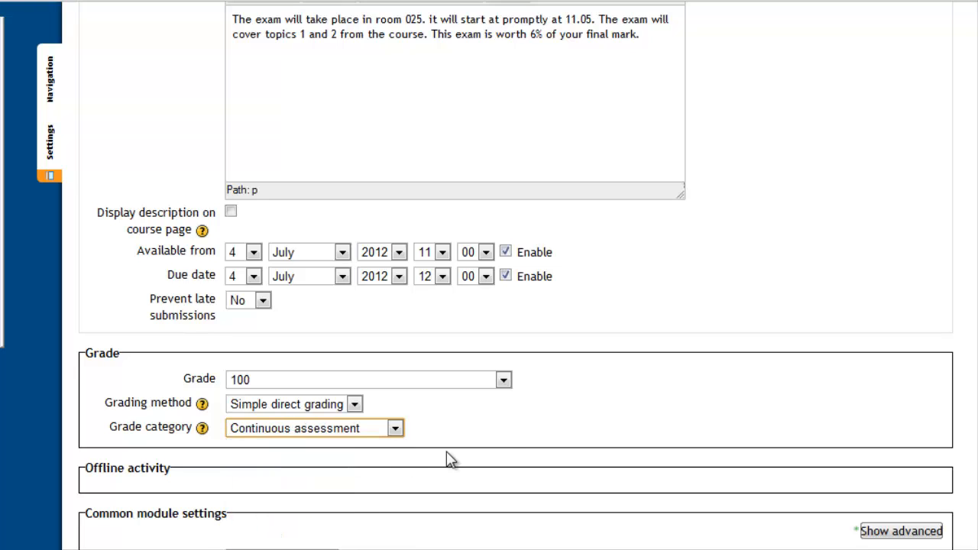
- Save and display the In class exam assignment page
scroll("down", 3)
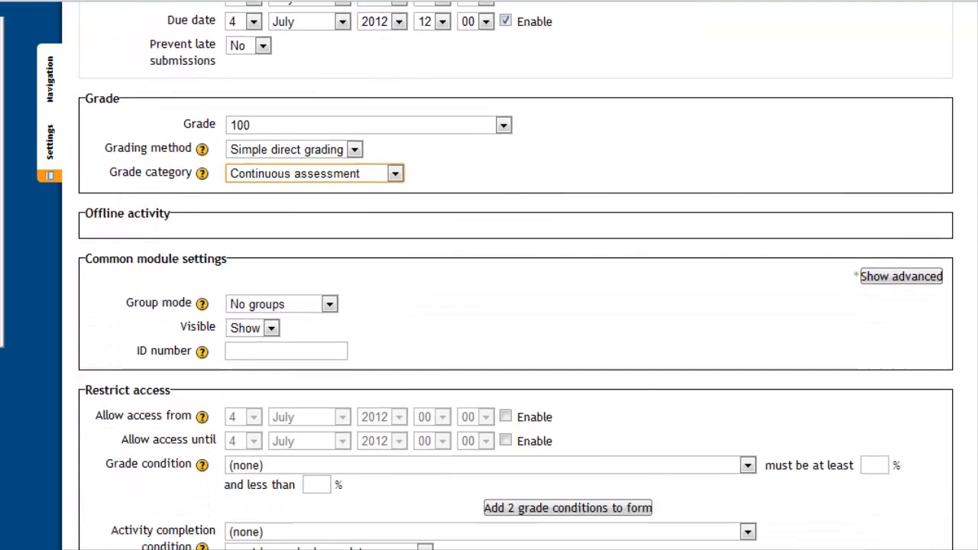
scroll("down", 3)
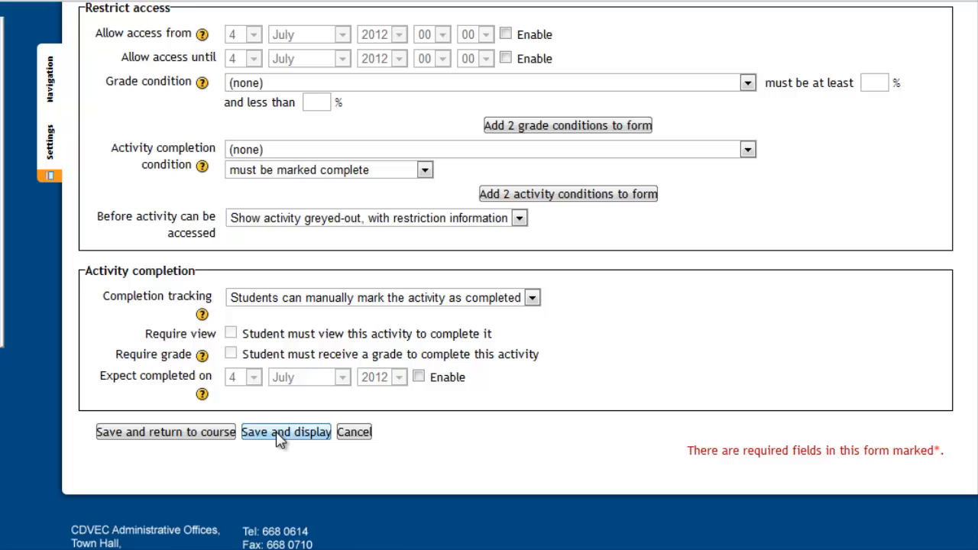
left_click(286, 431)
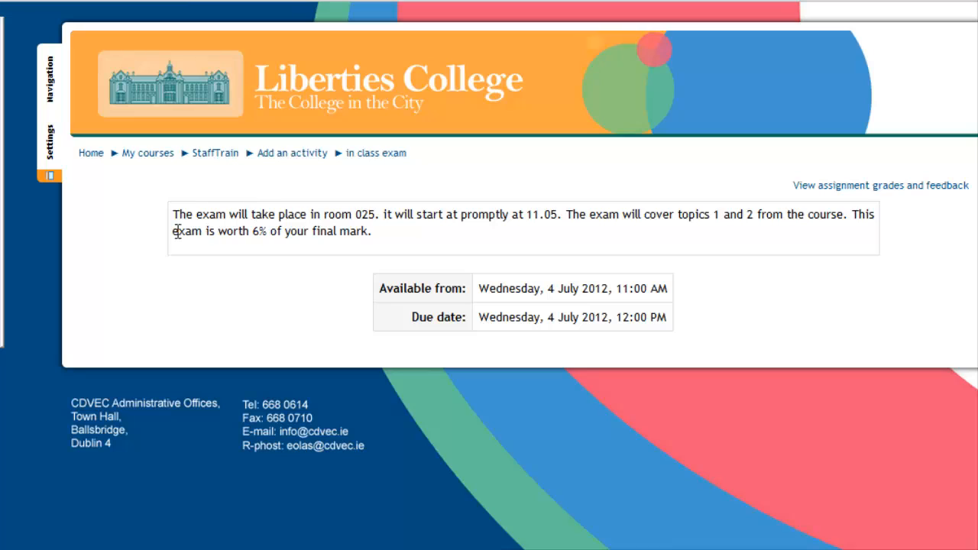
- Review the exam description and go to the assignment's grading table
left_click_drag(174, 214, 373, 231)
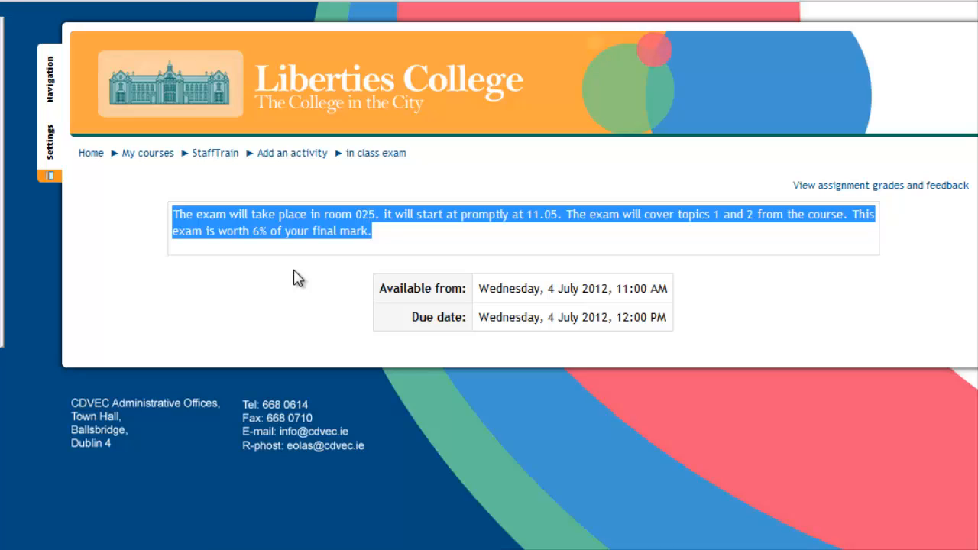
left_click(327, 283)
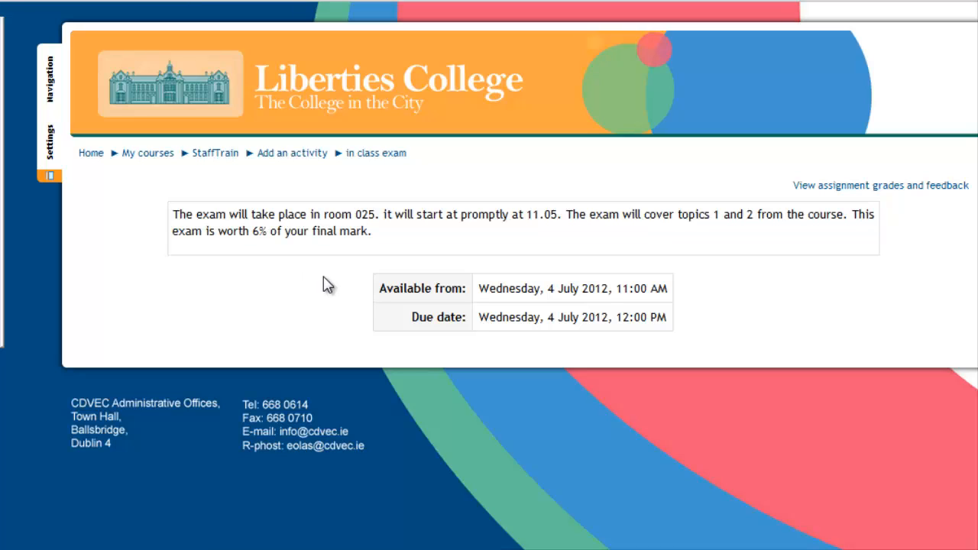
mouse_move(593, 315)
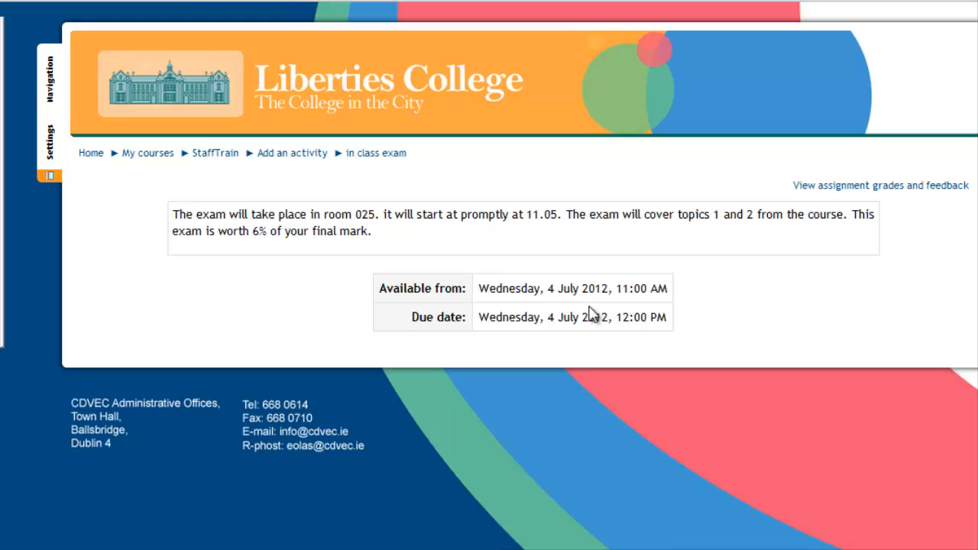
mouse_move(571, 319)
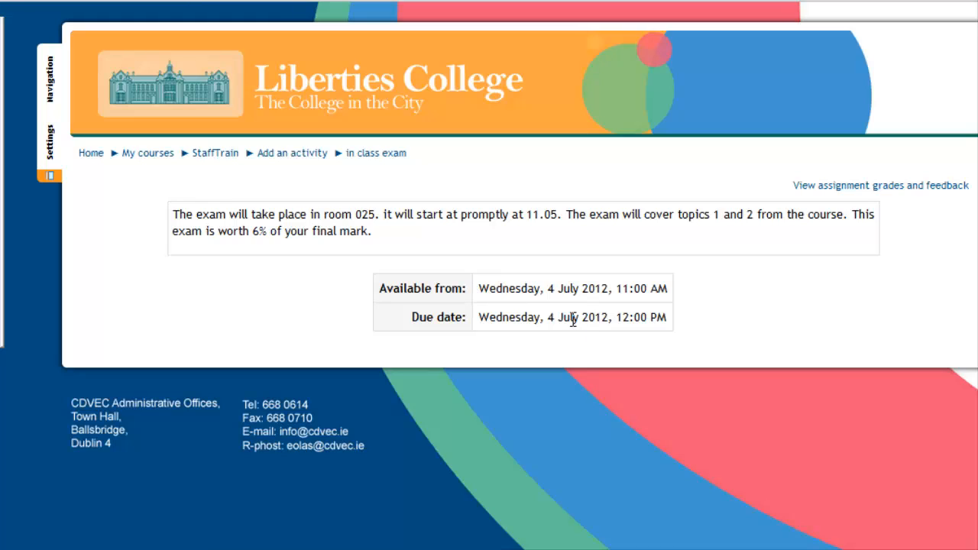
mouse_move(894, 330)
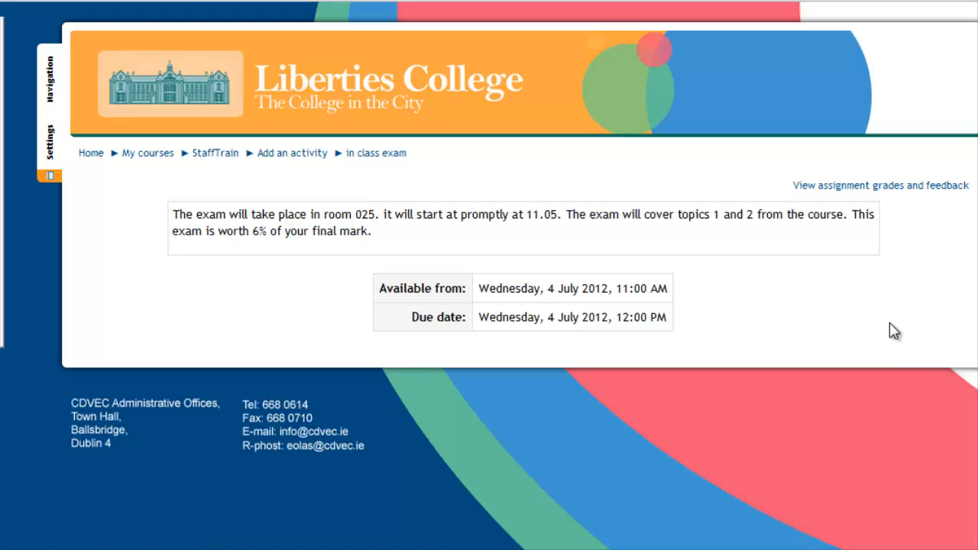
mouse_move(918, 290)
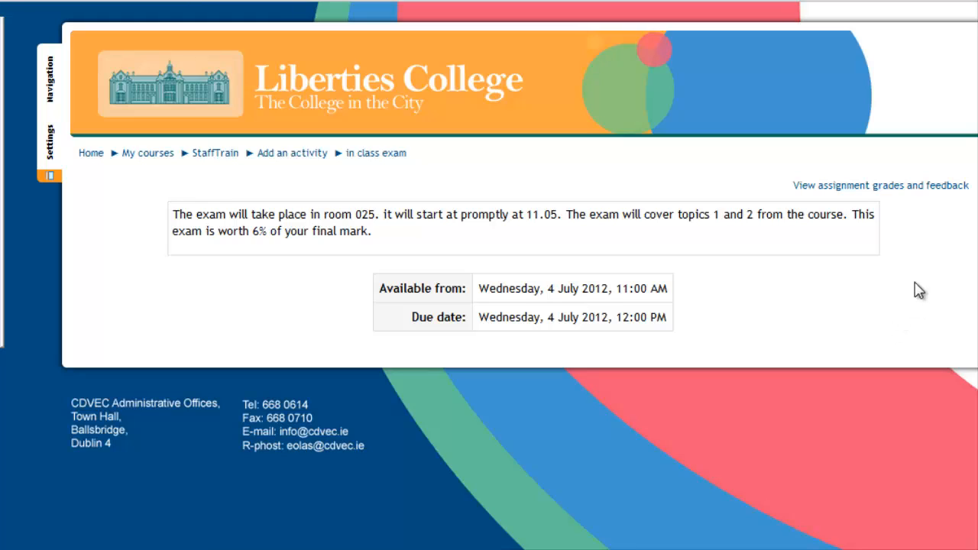
mouse_move(901, 195)
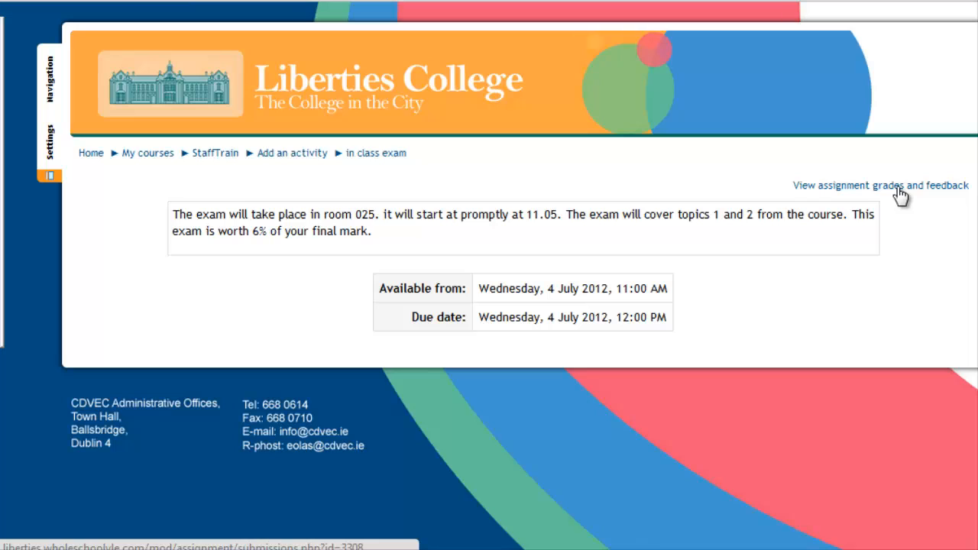
left_click(880, 185)
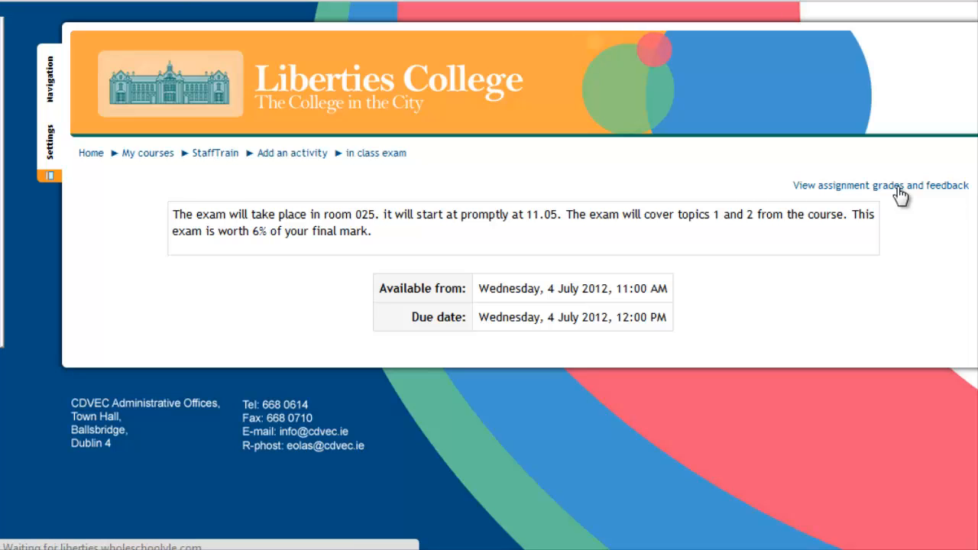
- Give the first three students exam grades of 99, 93 and 91 out of 100
left_click(880, 185)
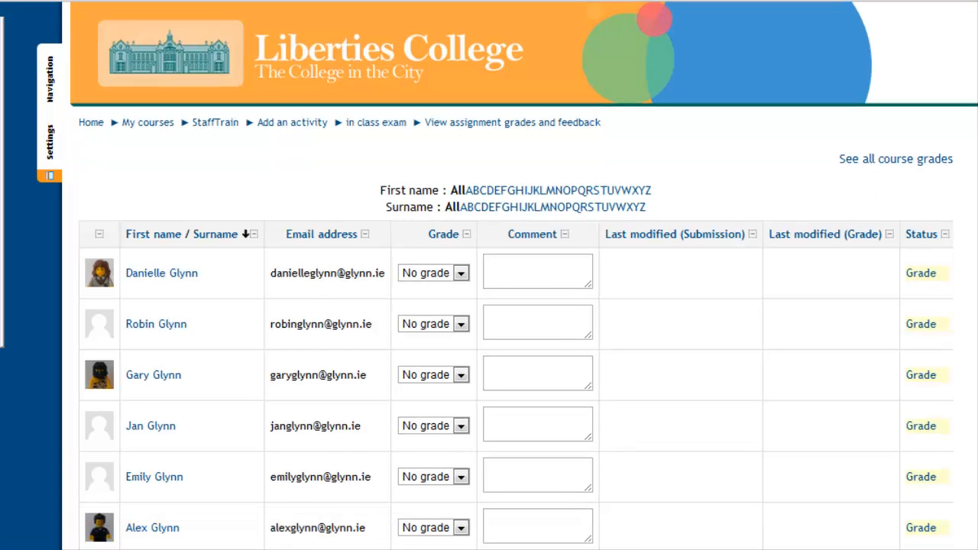
scroll("down", 3)
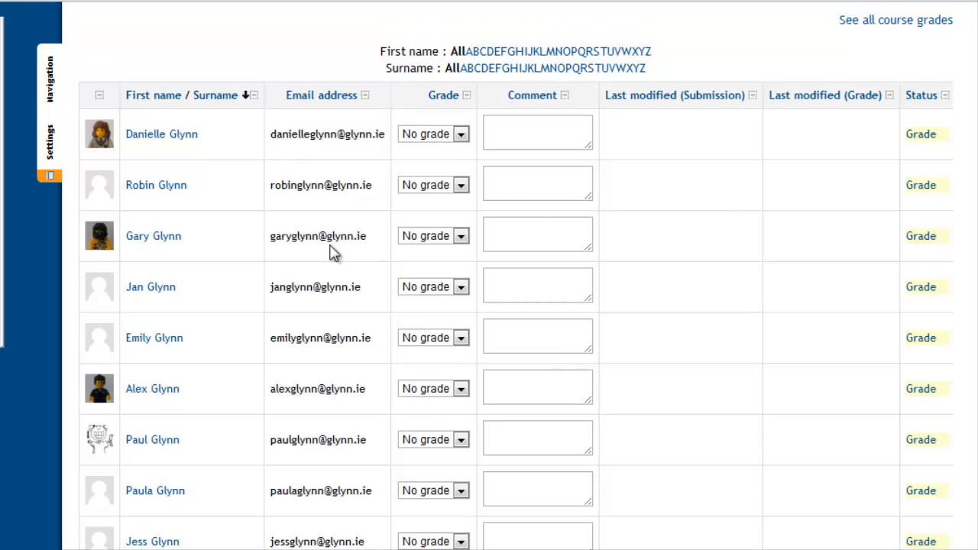
mouse_move(458, 135)
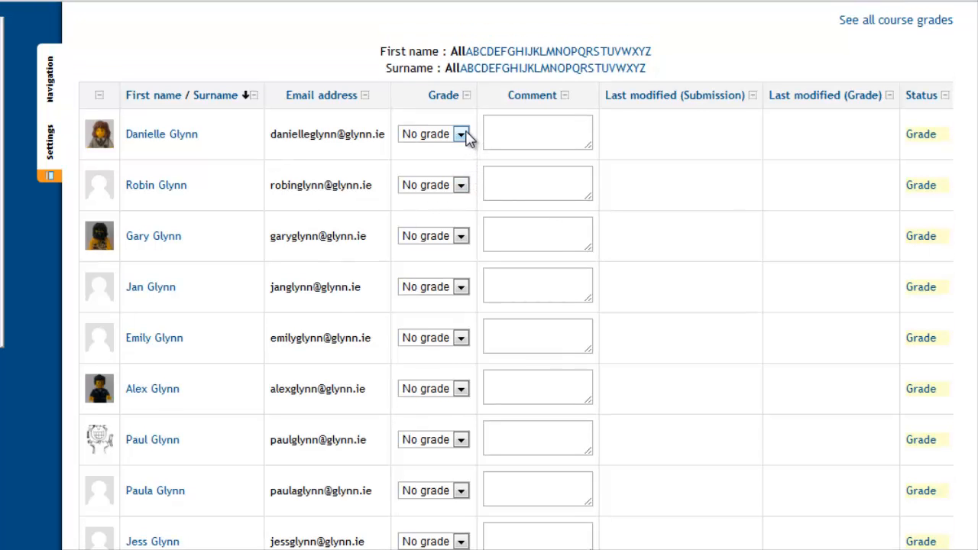
left_click(434, 135)
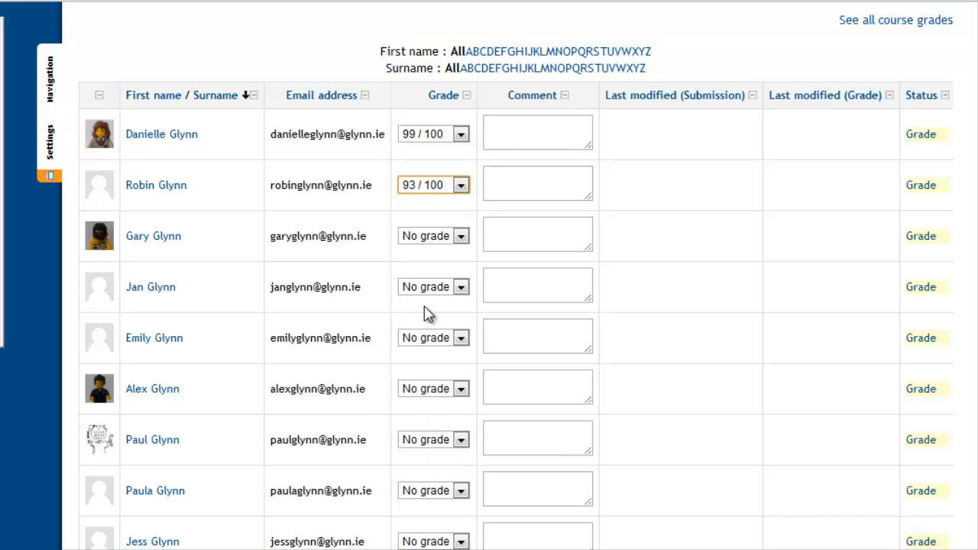
left_click(460, 236)
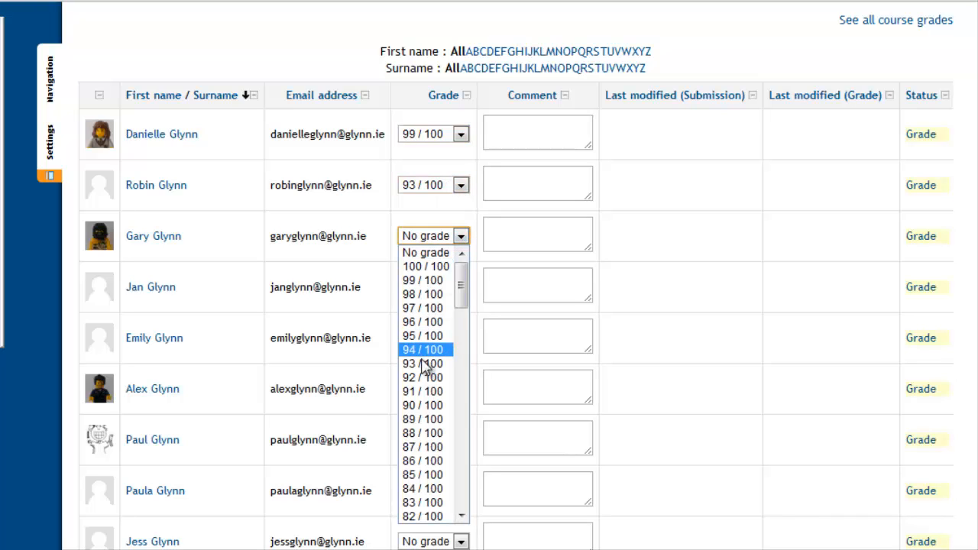
left_click(422, 391)
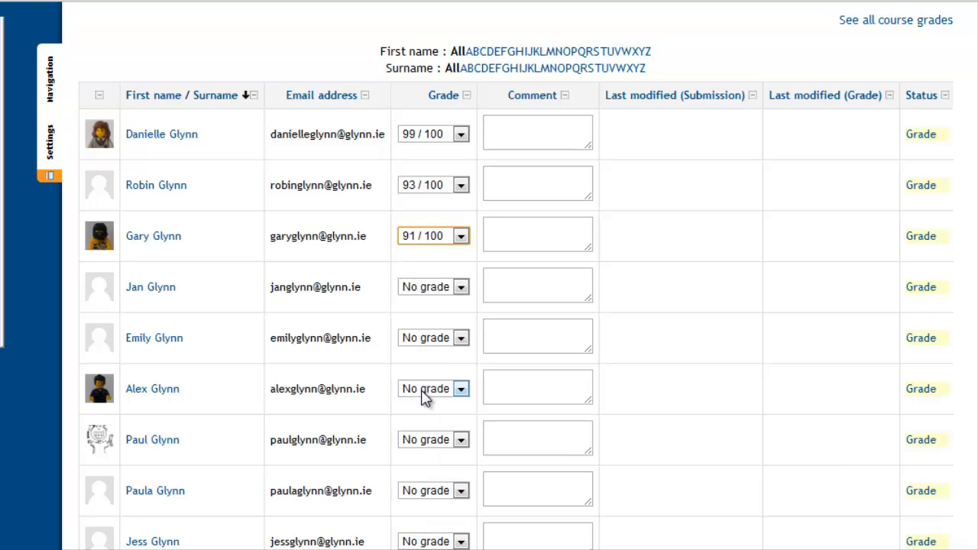
- Add short comments for the three graded students and save all feedback
left_click(538, 131)
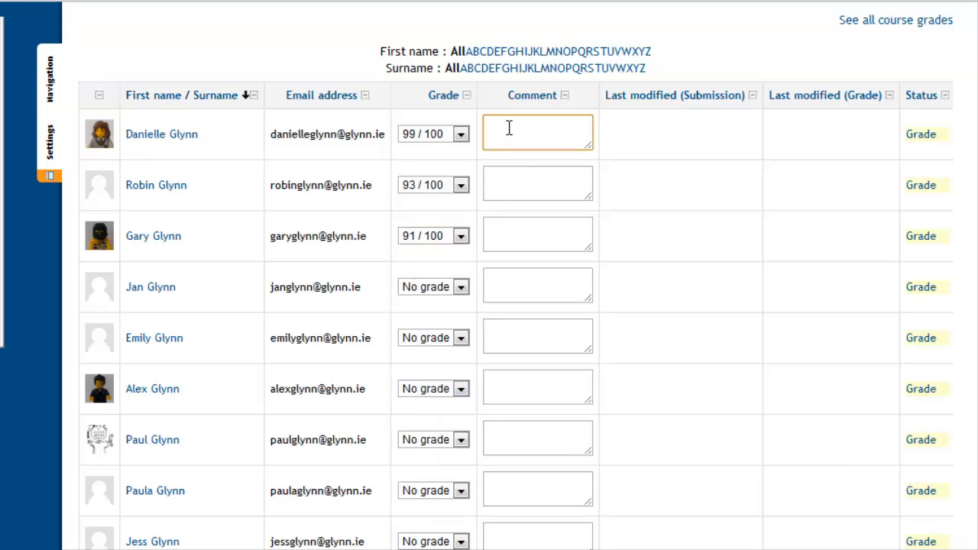
type("dgdfgsdfg")
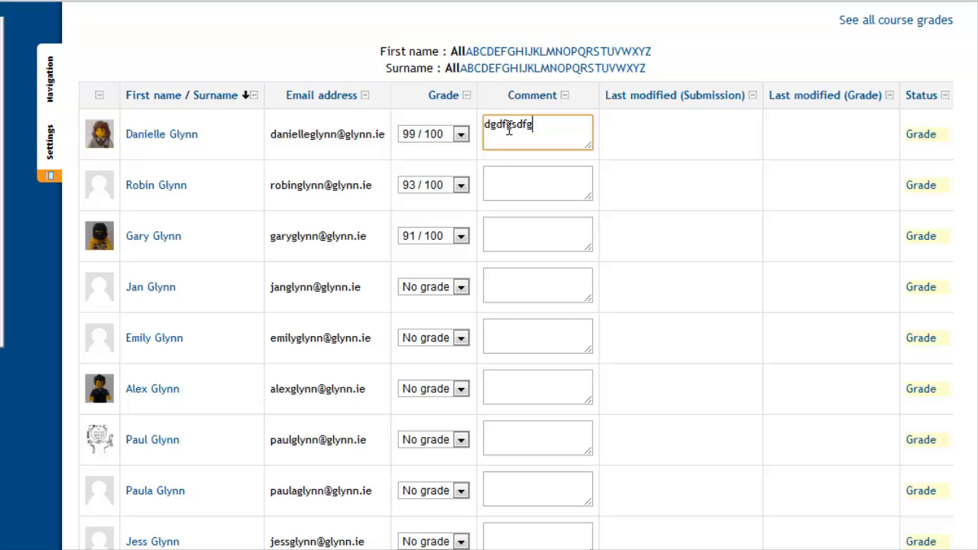
type("gdfgdfsg")
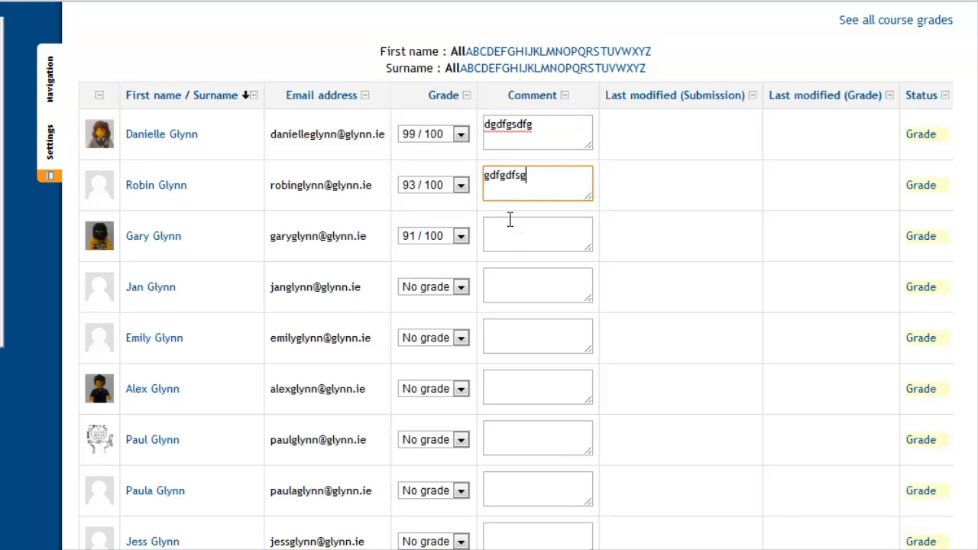
type("adfsdfs")
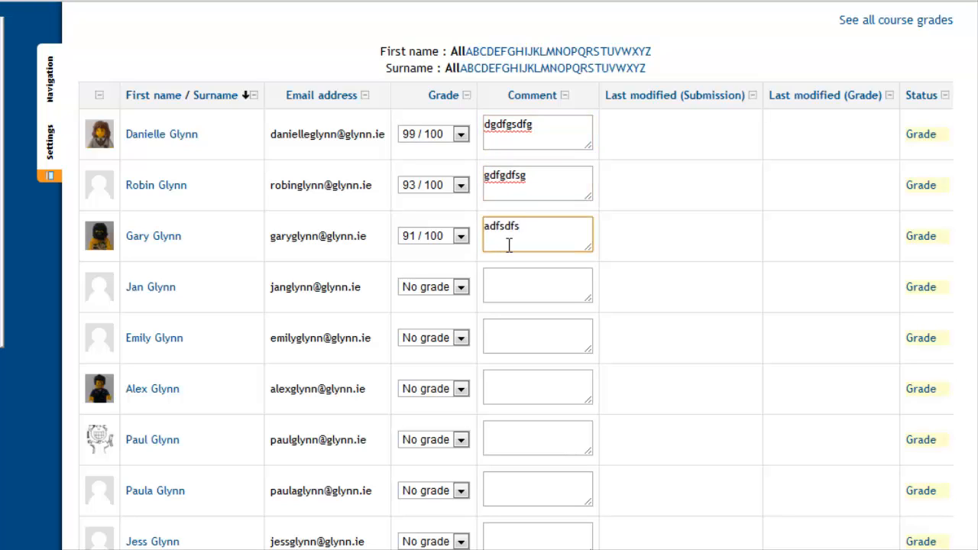
mouse_move(594, 211)
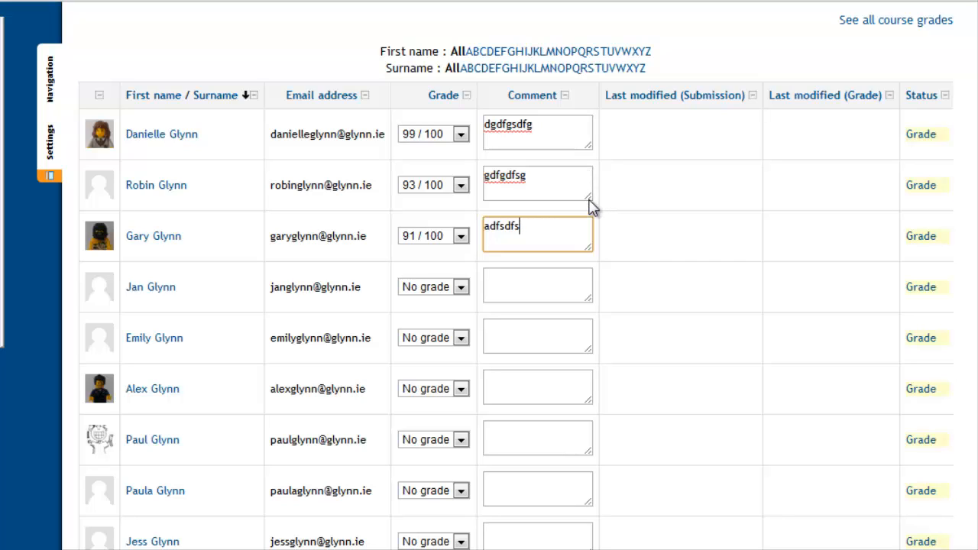
mouse_move(583, 312)
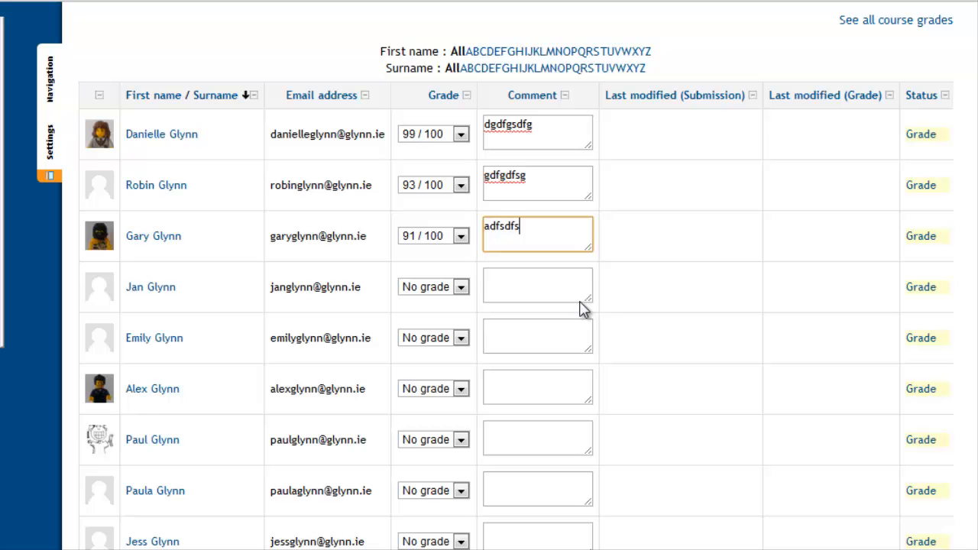
scroll("down", 3)
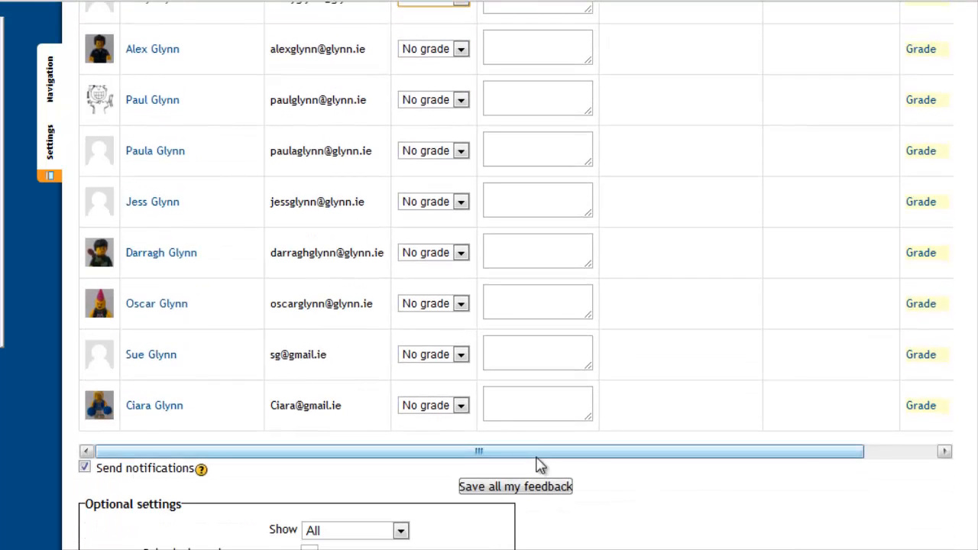
left_click(515, 486)
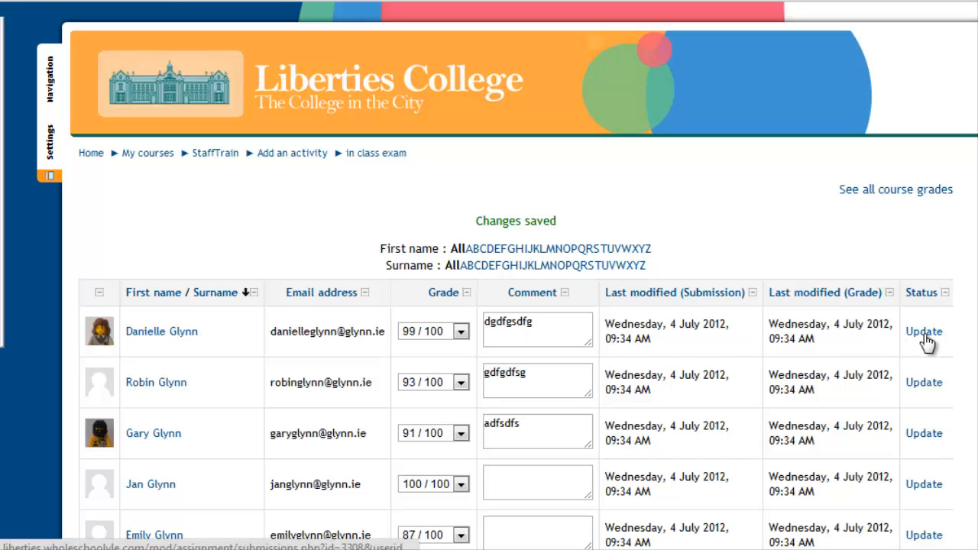
left_click(923, 330)
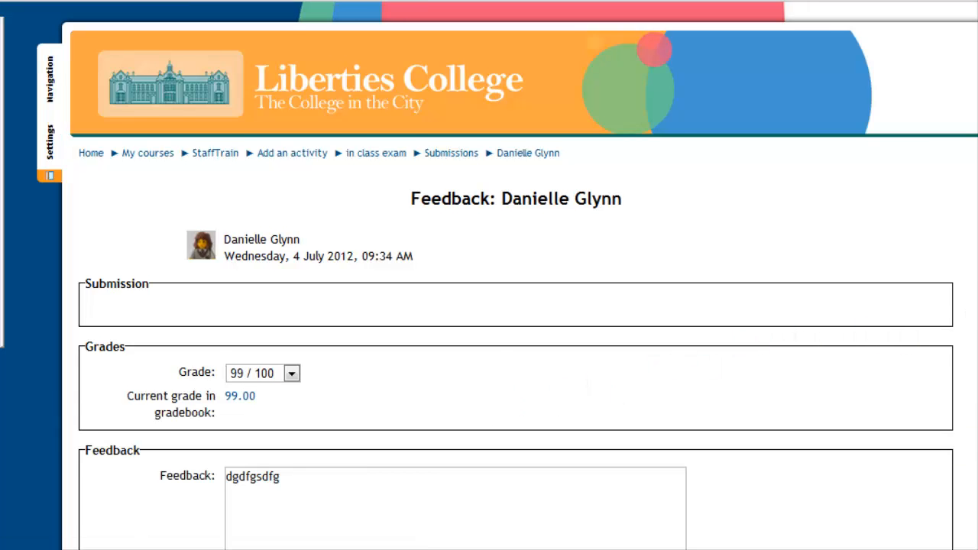
scroll("down", 3)
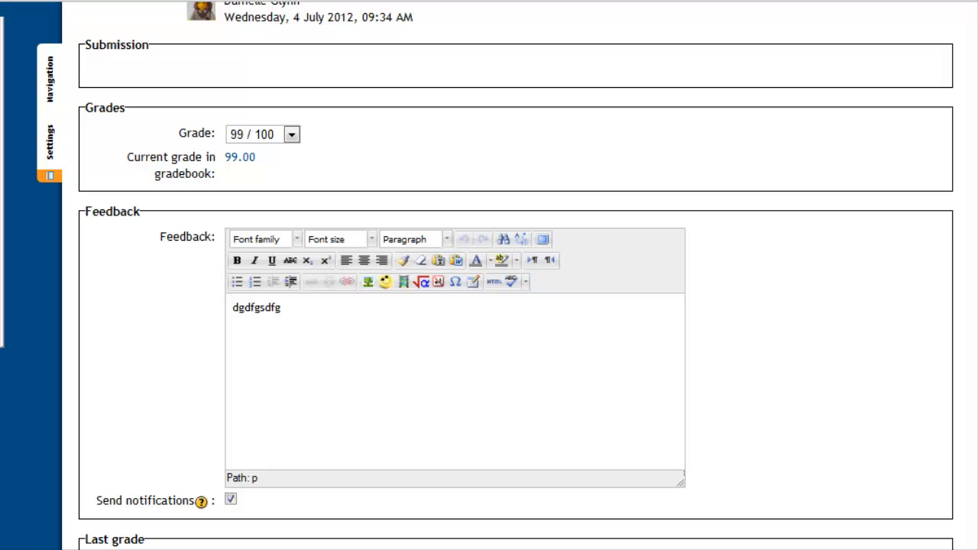
scroll("down", 3)
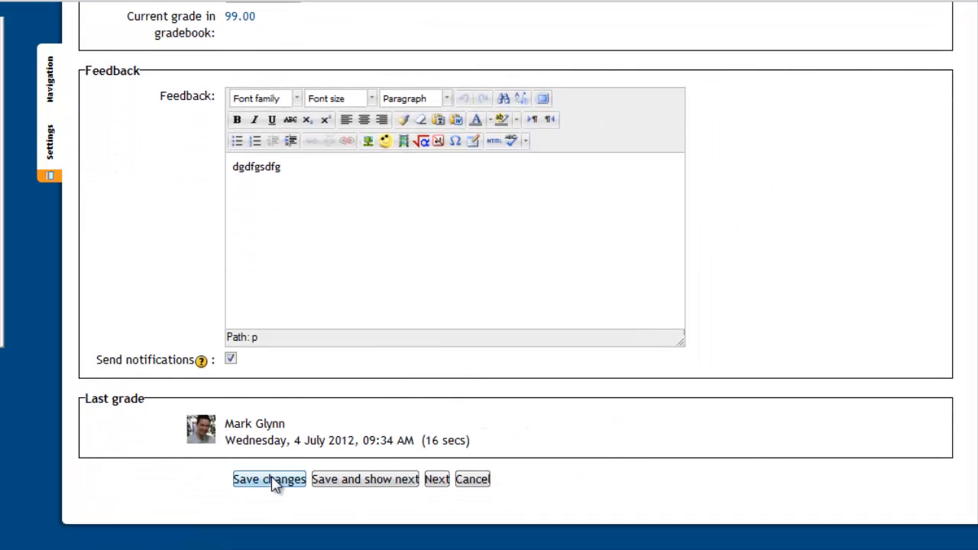
left_click(269, 480)
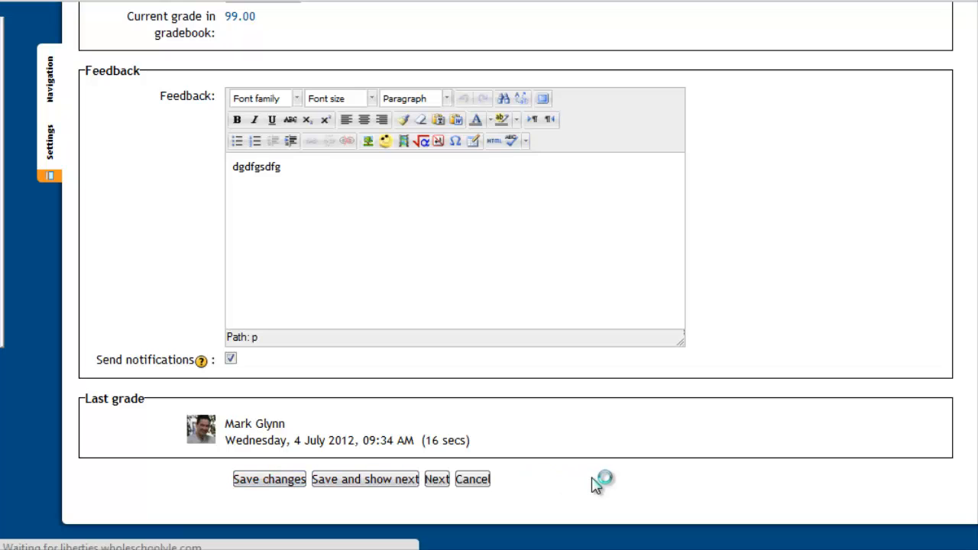
left_click(269, 480)
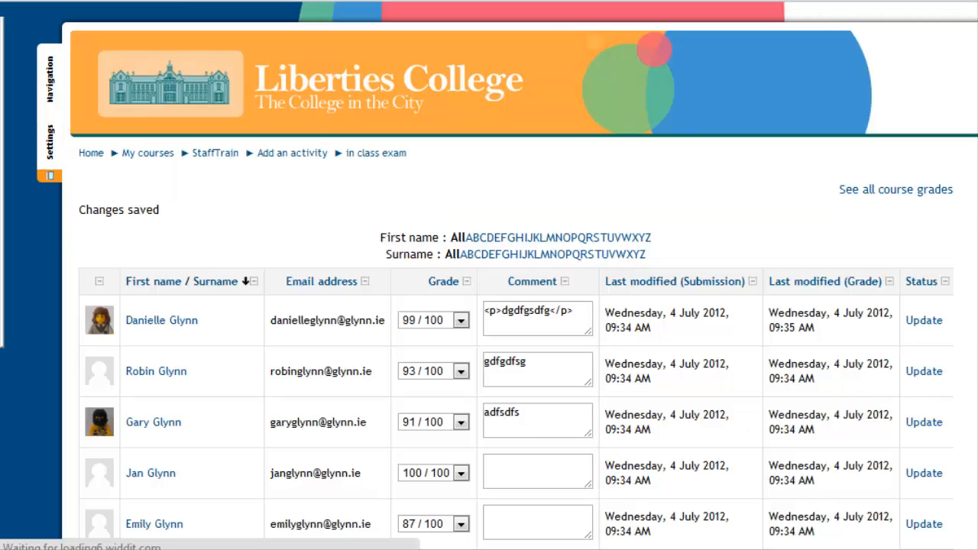
scroll("down", 3)
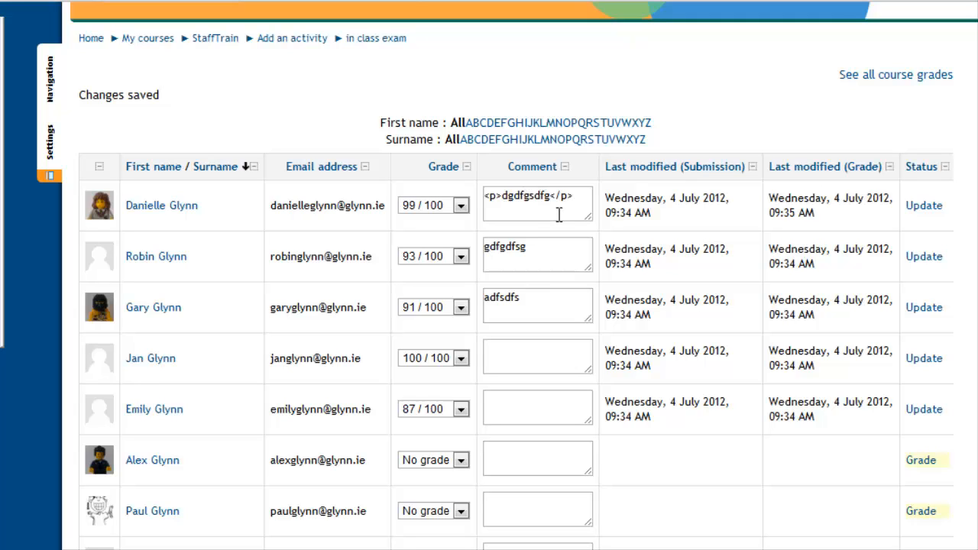
mouse_move(831, 233)
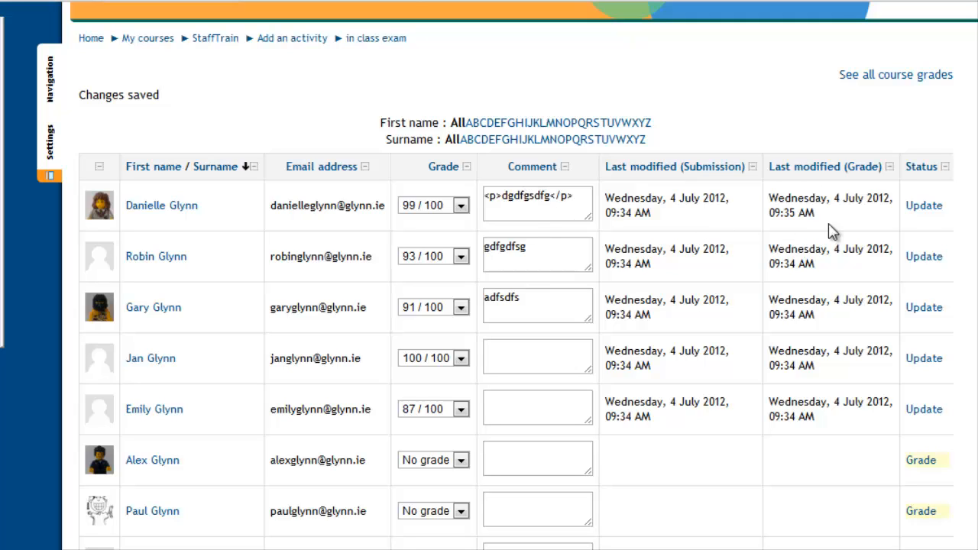
mouse_move(924, 204)
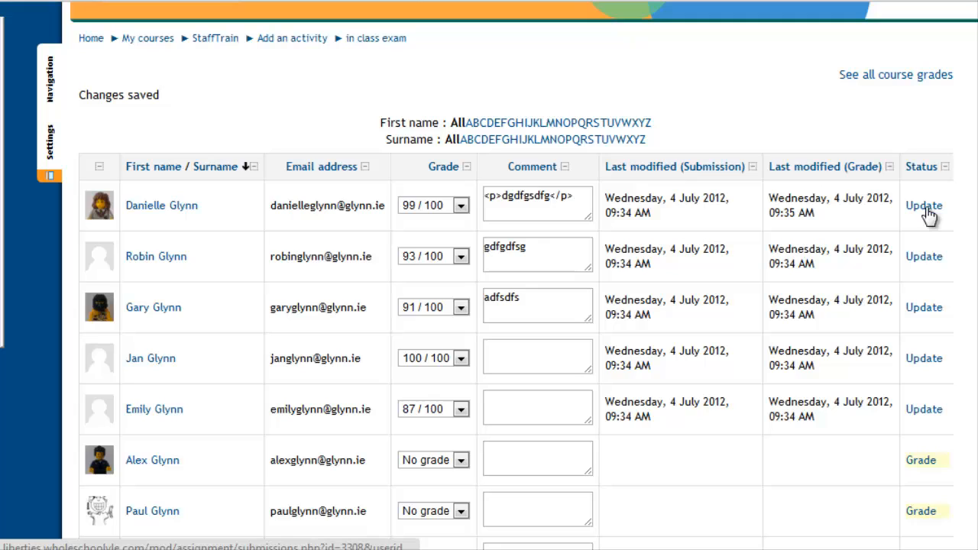
mouse_move(703, 226)
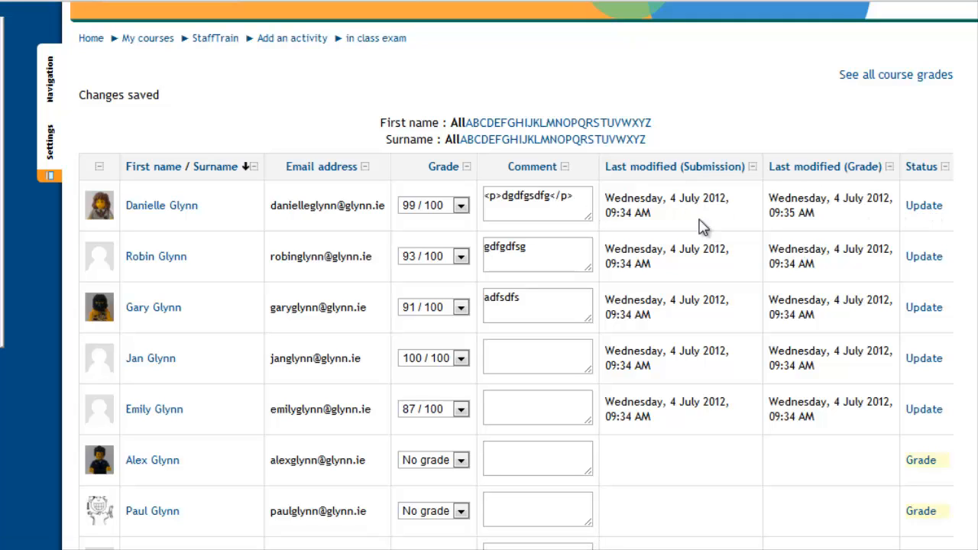
mouse_move(327, 280)
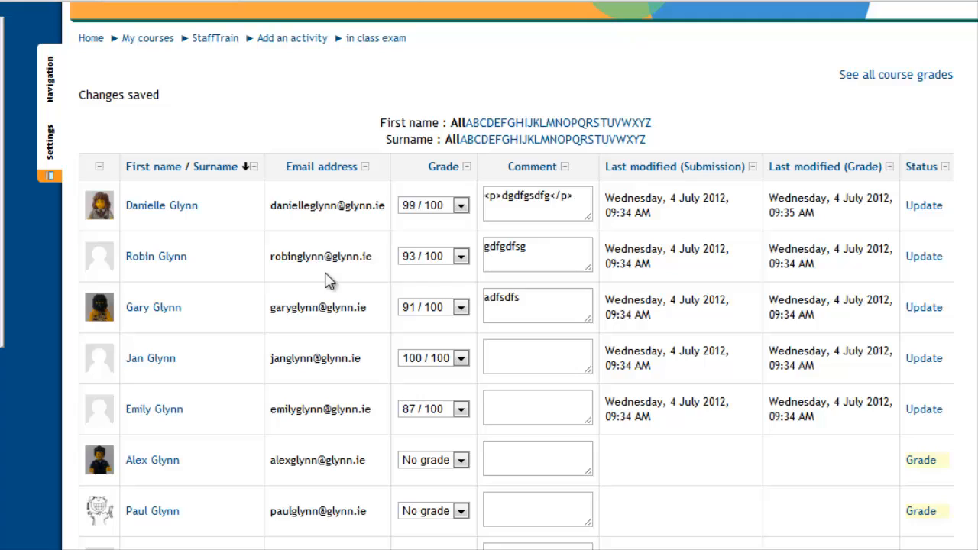
mouse_move(263, 222)
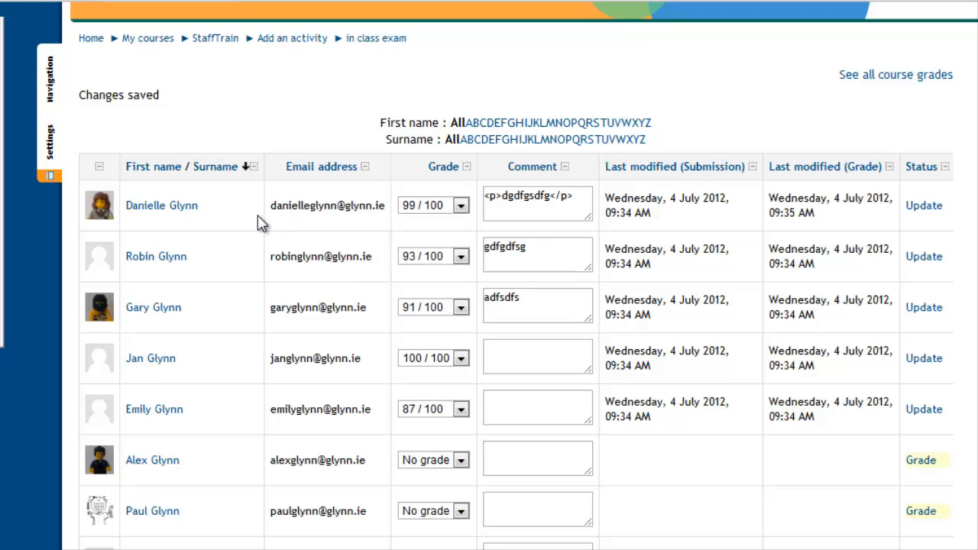
mouse_move(298, 226)
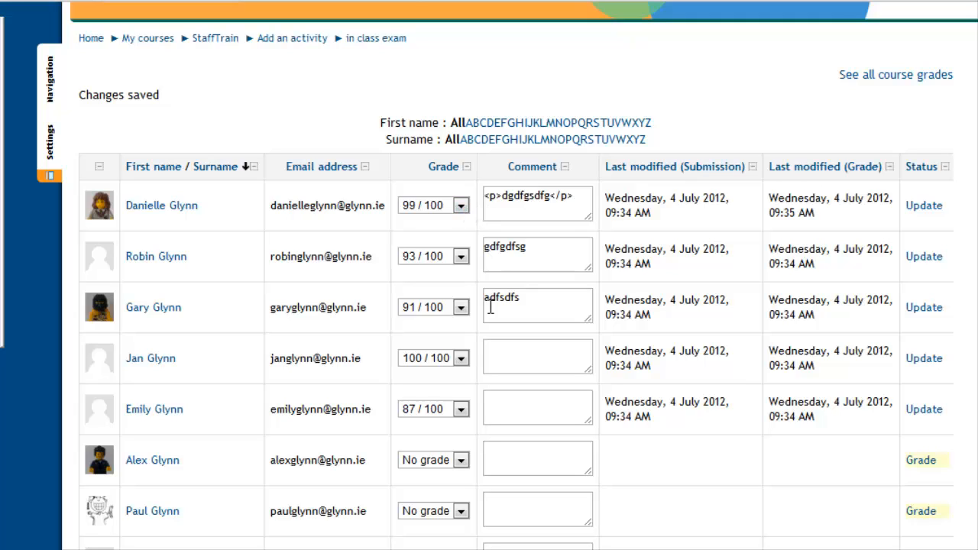
mouse_move(510, 357)
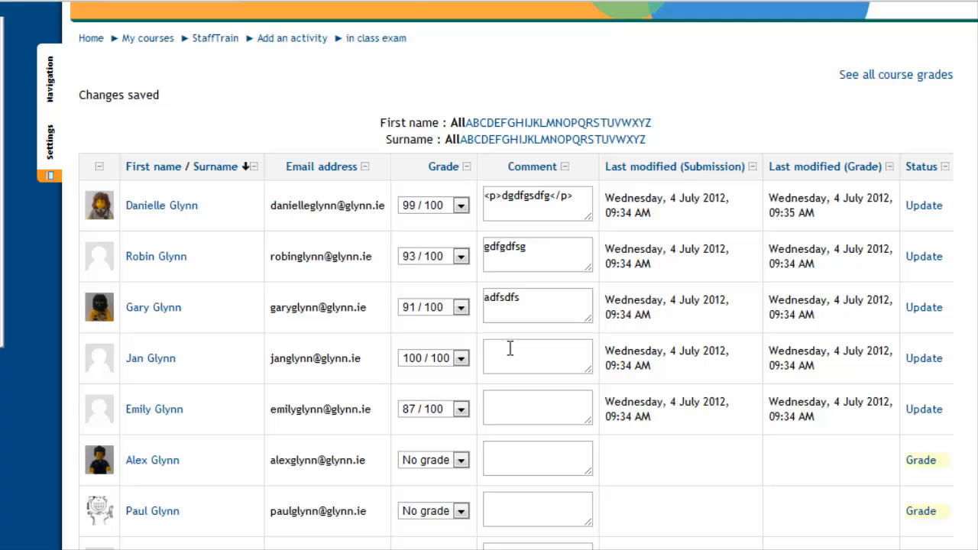
mouse_move(307, 349)
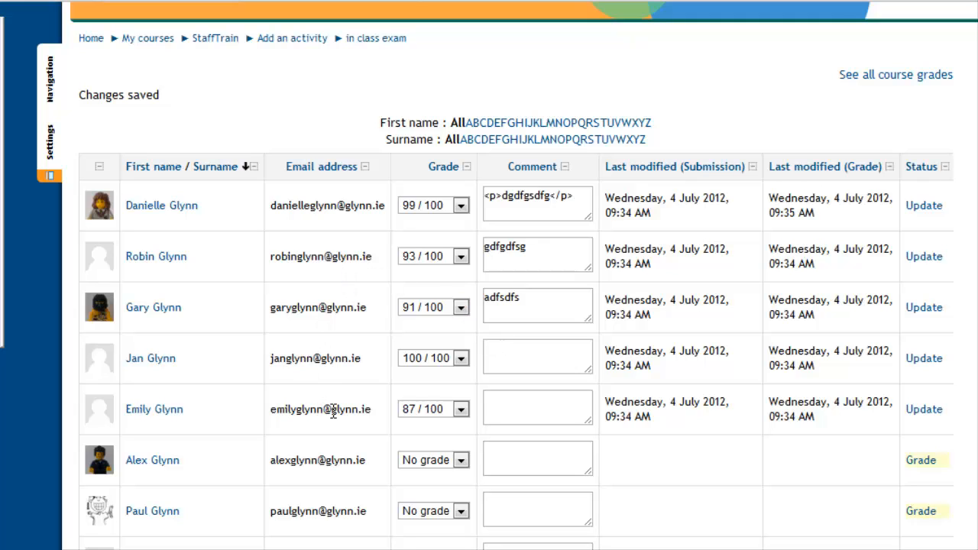
mouse_move(629, 434)
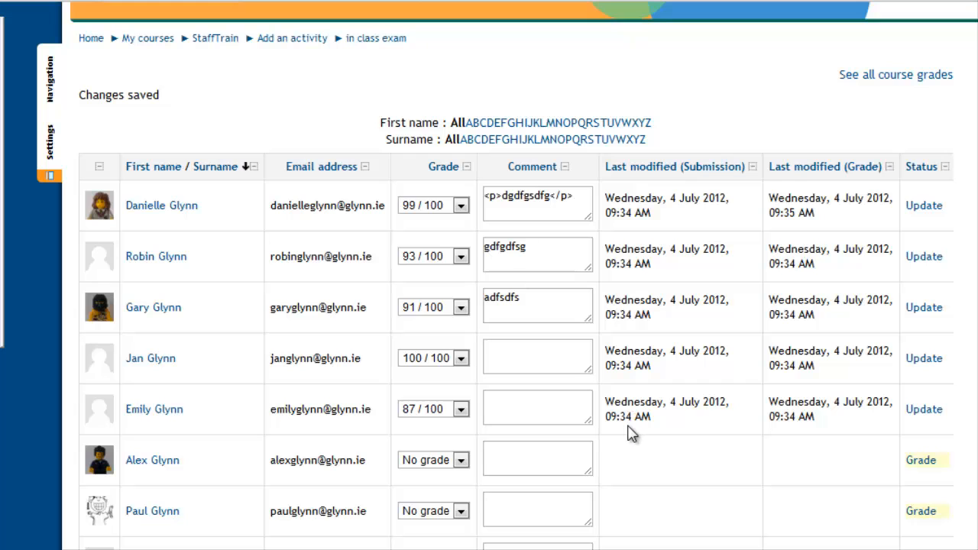
scroll("down", 3)
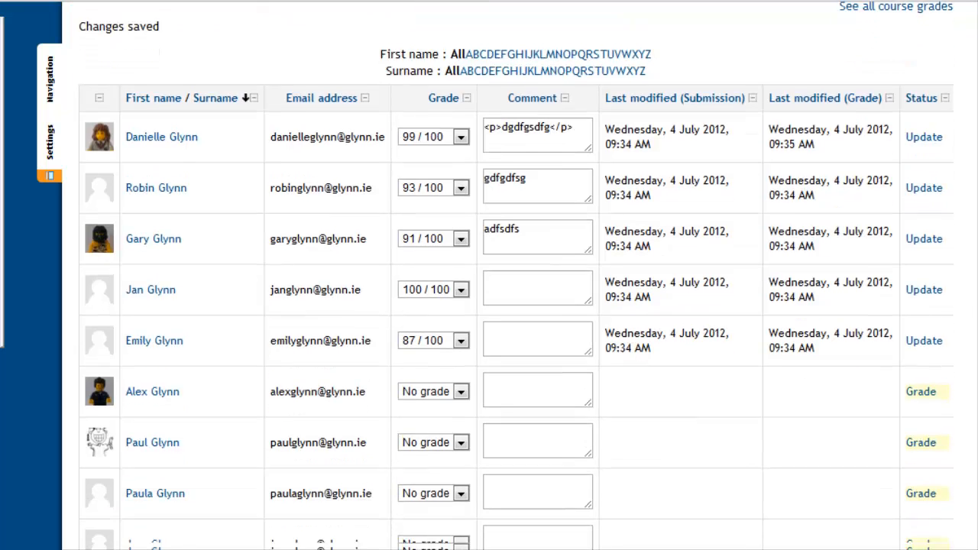
scroll("down", 3)
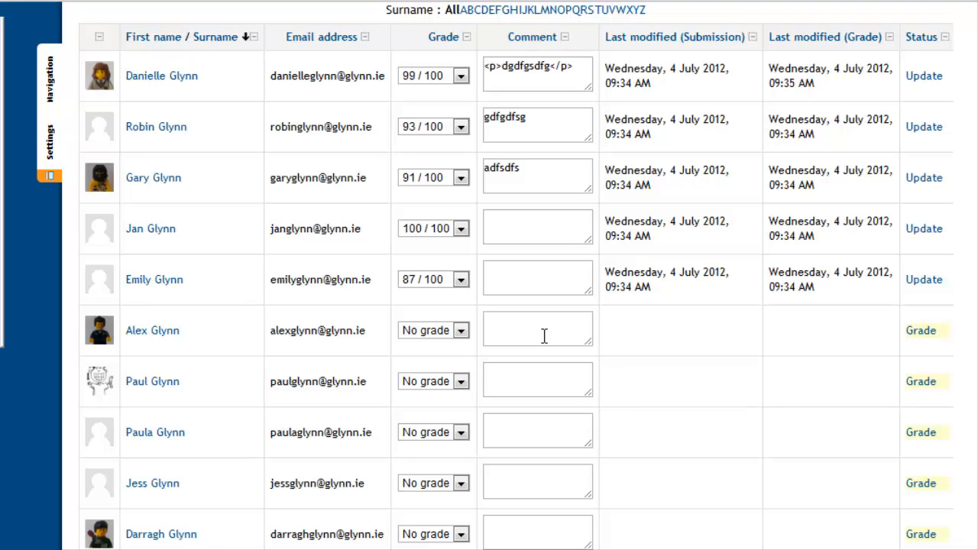
mouse_move(544, 333)
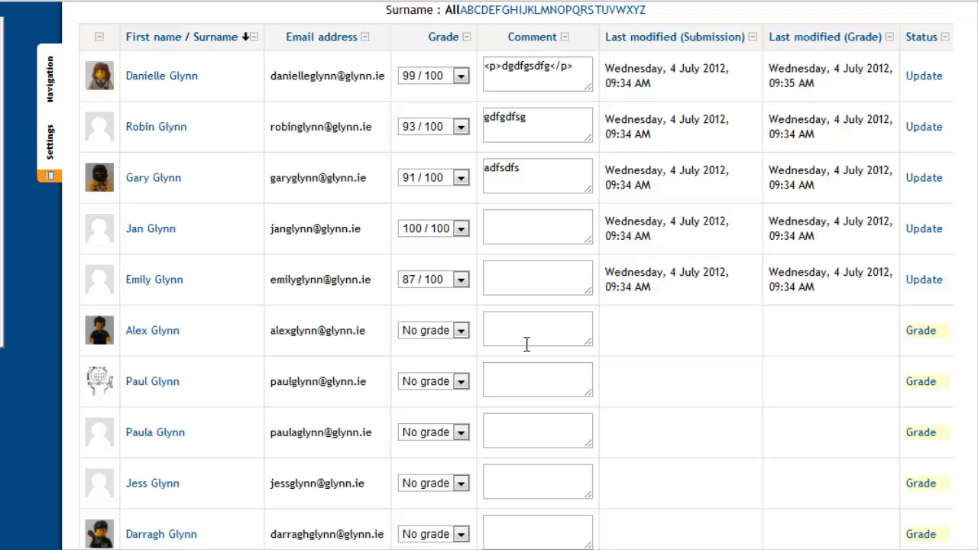
mouse_move(923, 77)
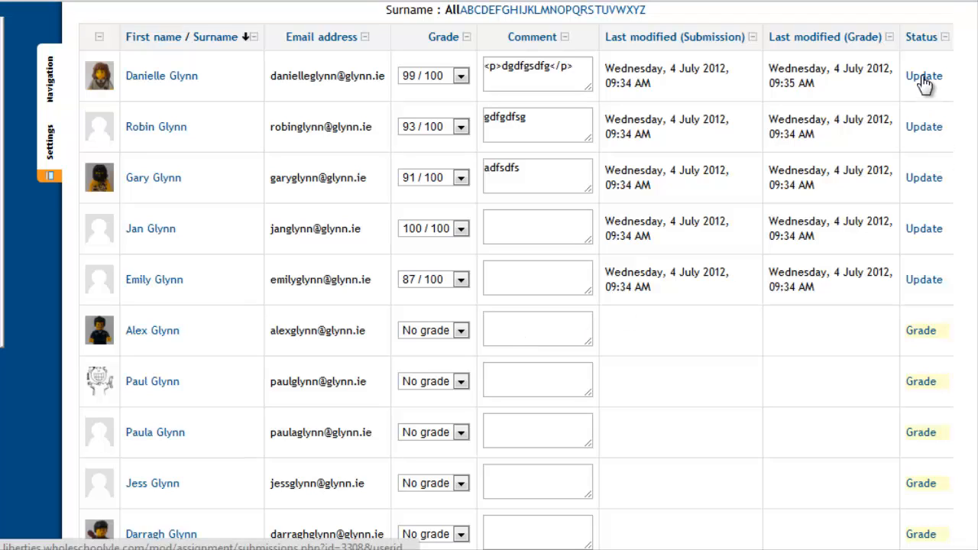
mouse_move(721, 428)
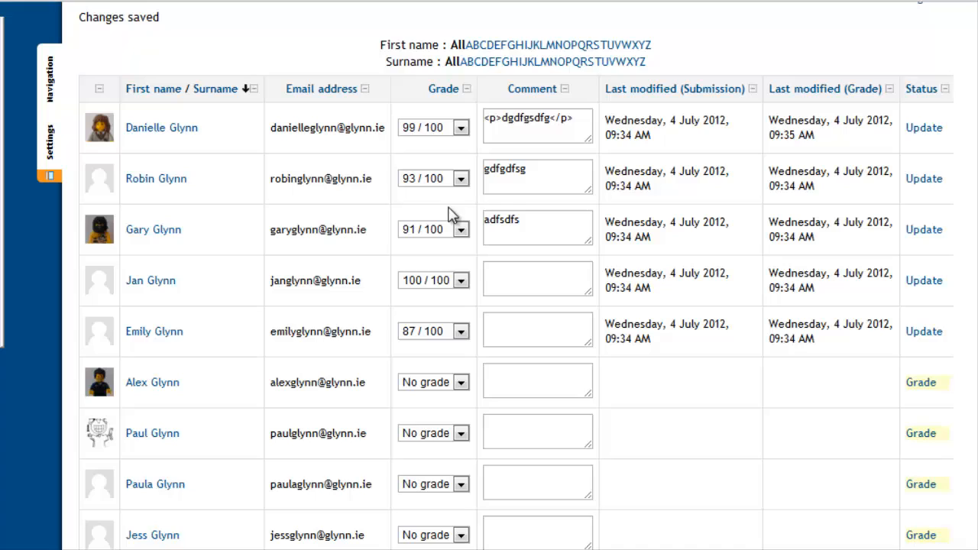
mouse_move(450, 150)
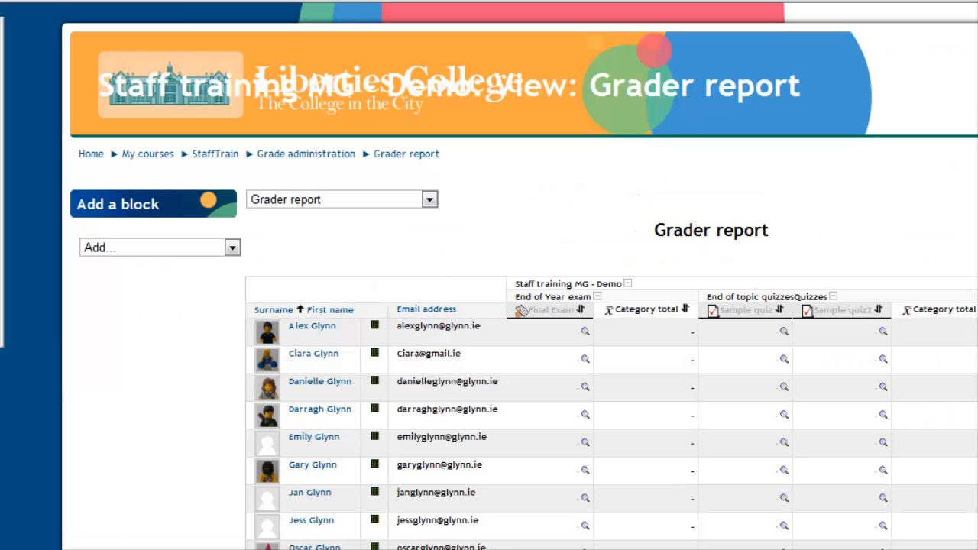
scroll("down", 3)
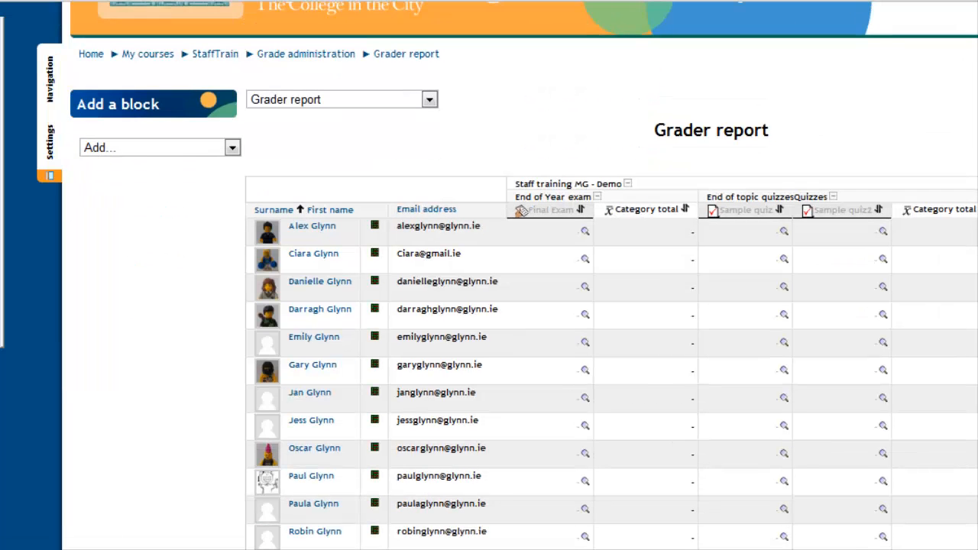
scroll("down", 3)
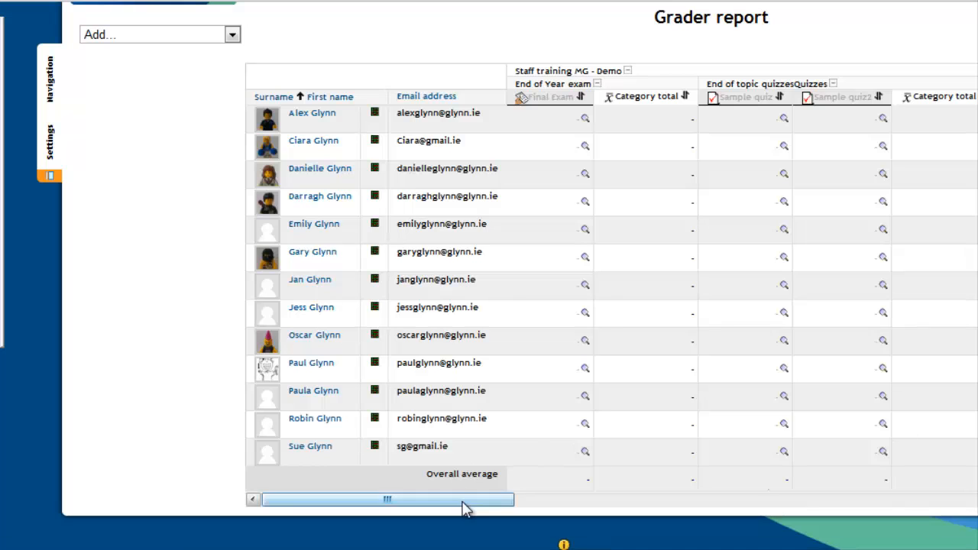
left_click_drag(385, 498, 715, 498)
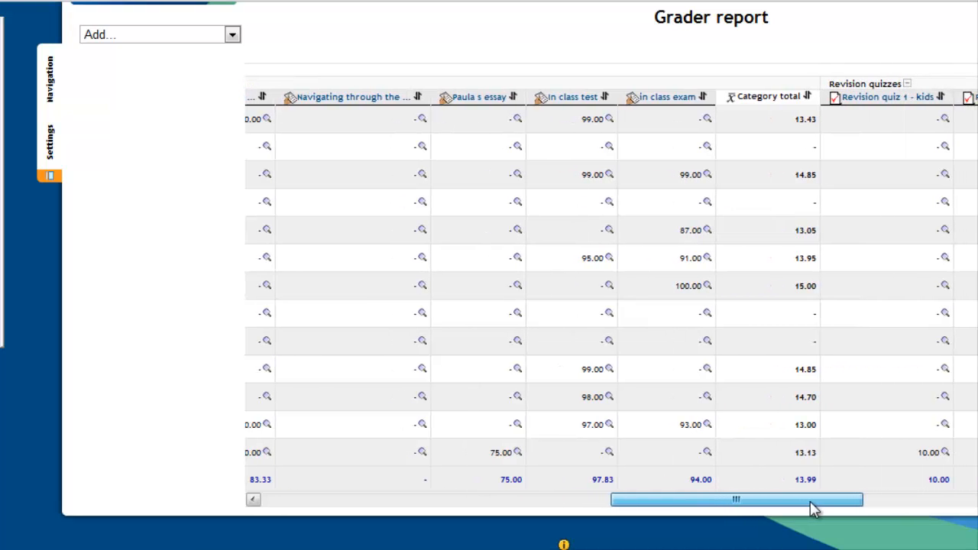
left_click_drag(737, 498, 470, 498)
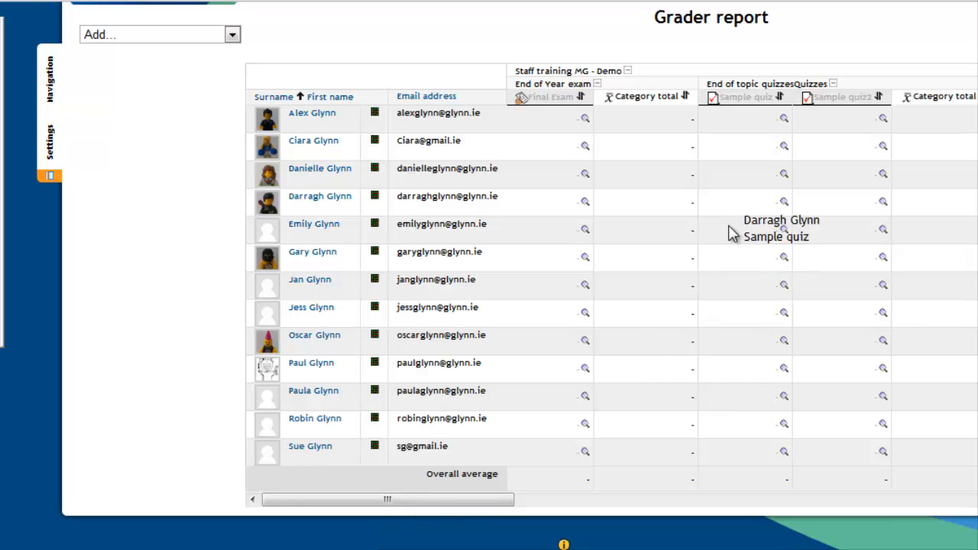
mouse_move(725, 330)
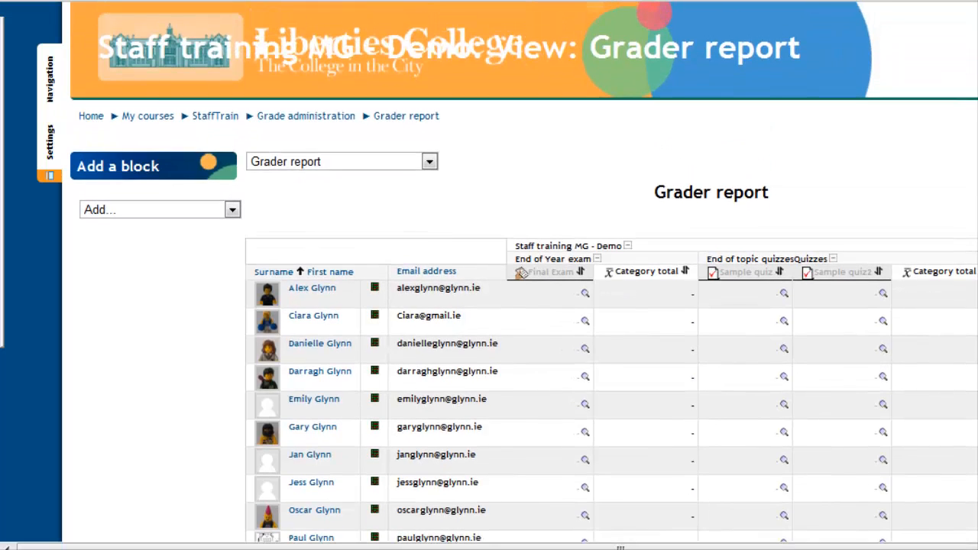
scroll("down", 3)
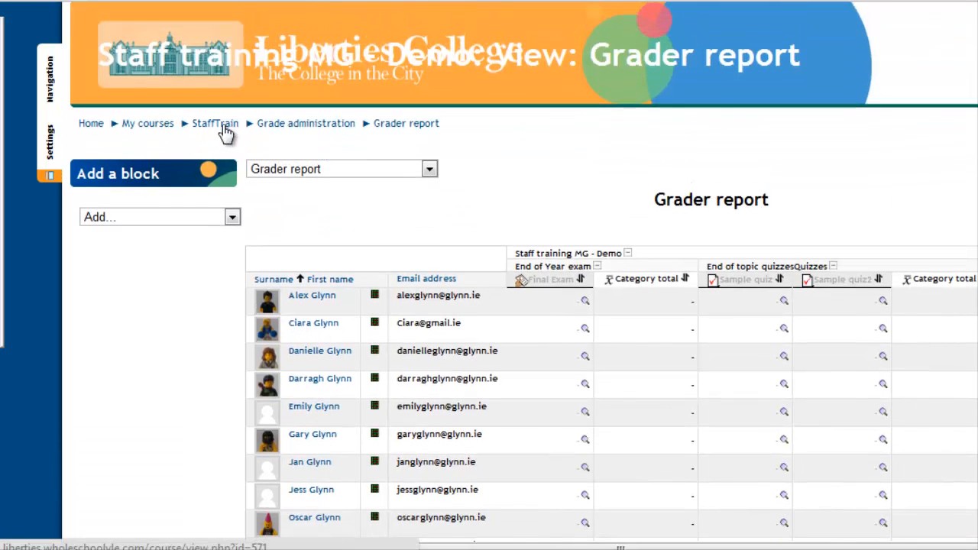
- Return to the StaffTrain course page and expand the 'Add an activity...' list for the resources section
left_click(214, 123)
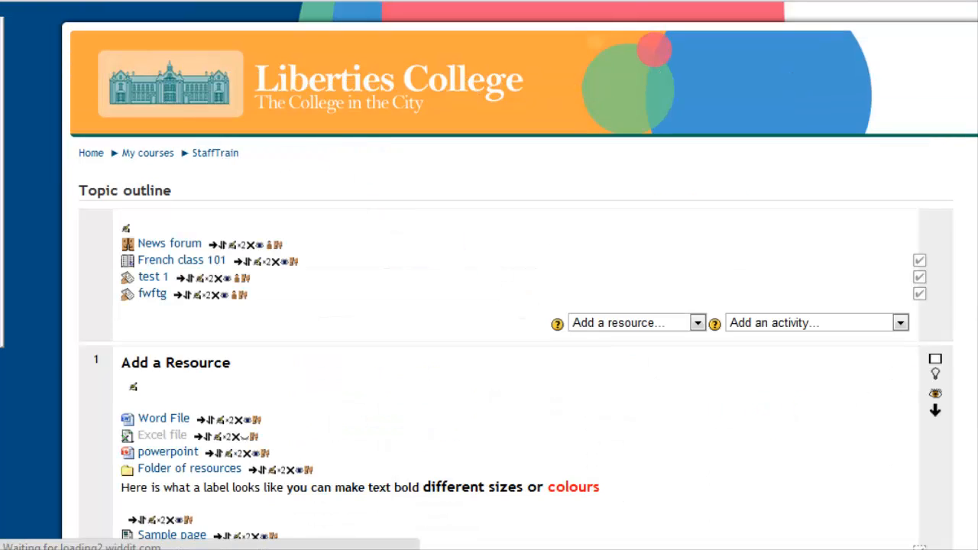
scroll("down", 3)
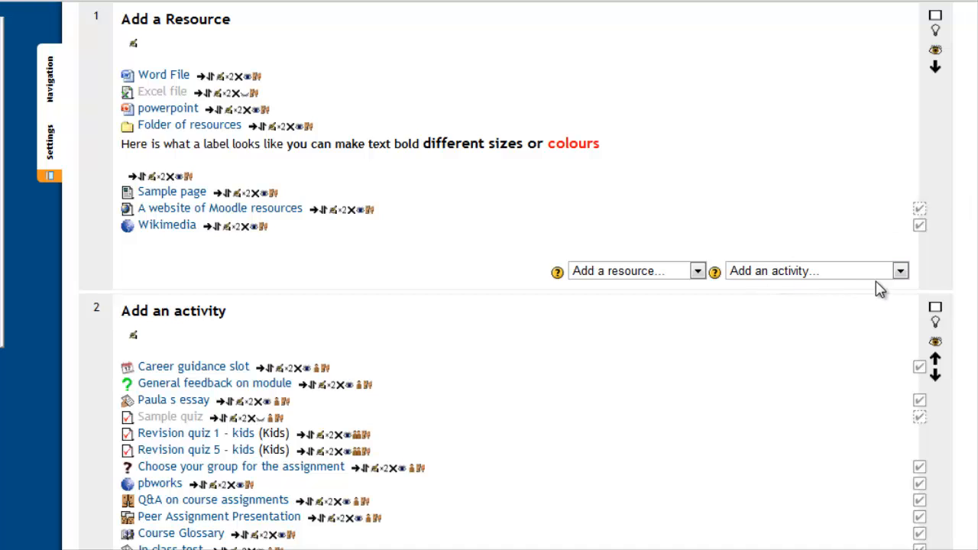
left_click(900, 270)
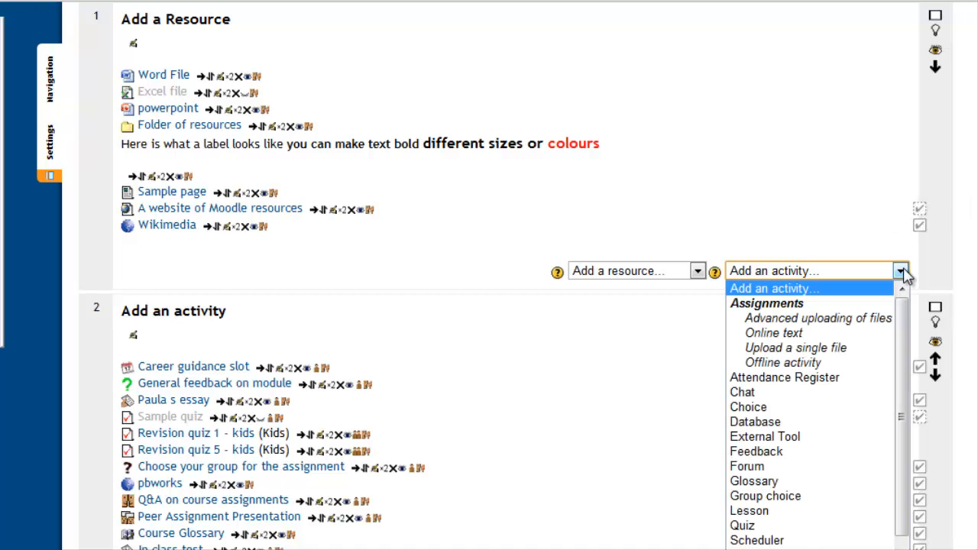
mouse_move(818, 318)
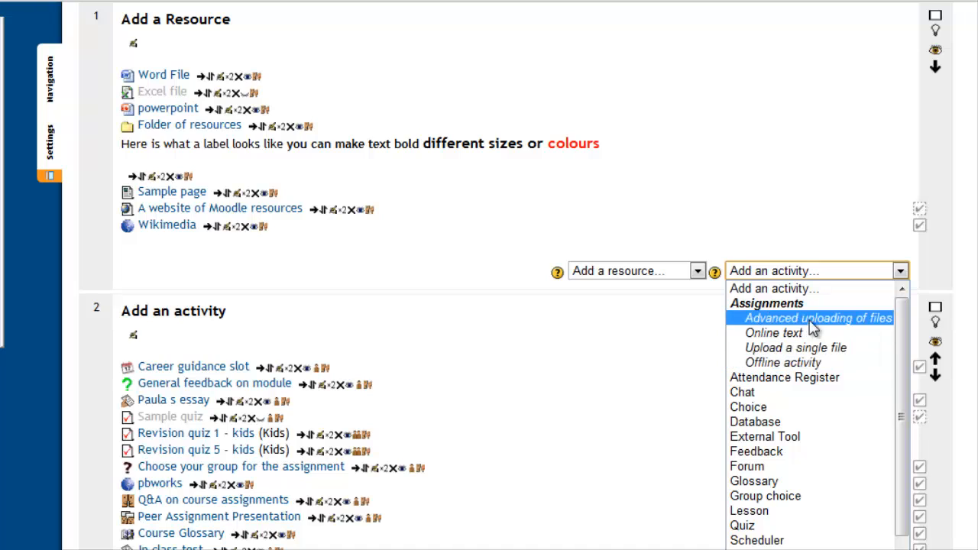